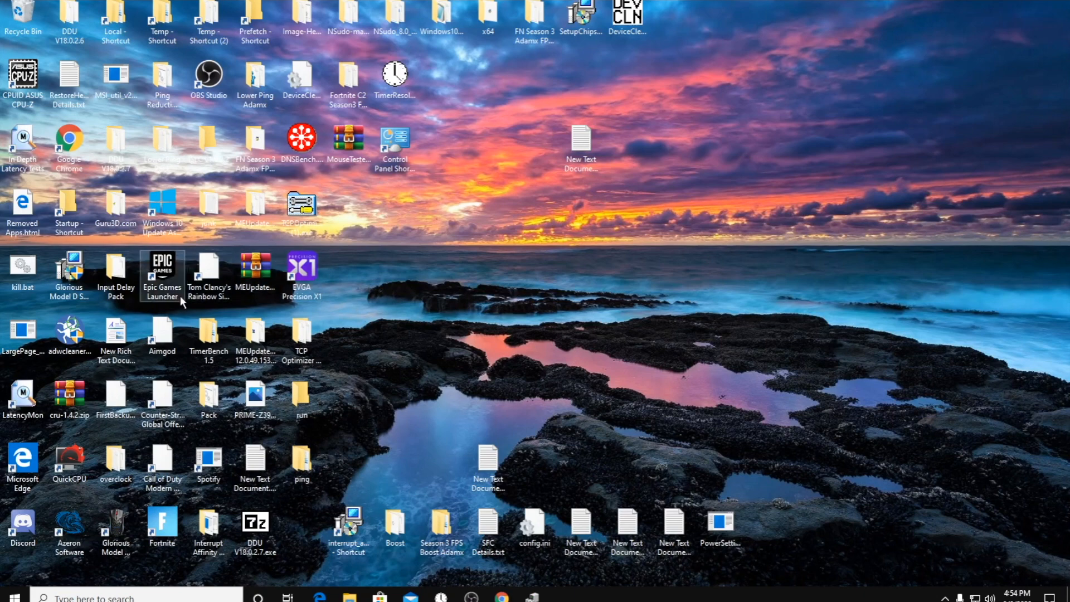
# - Launch Epic Games Launcher, show the Library and bring up Fortnite's management options menu
pyautogui.doubleClick(162, 267)
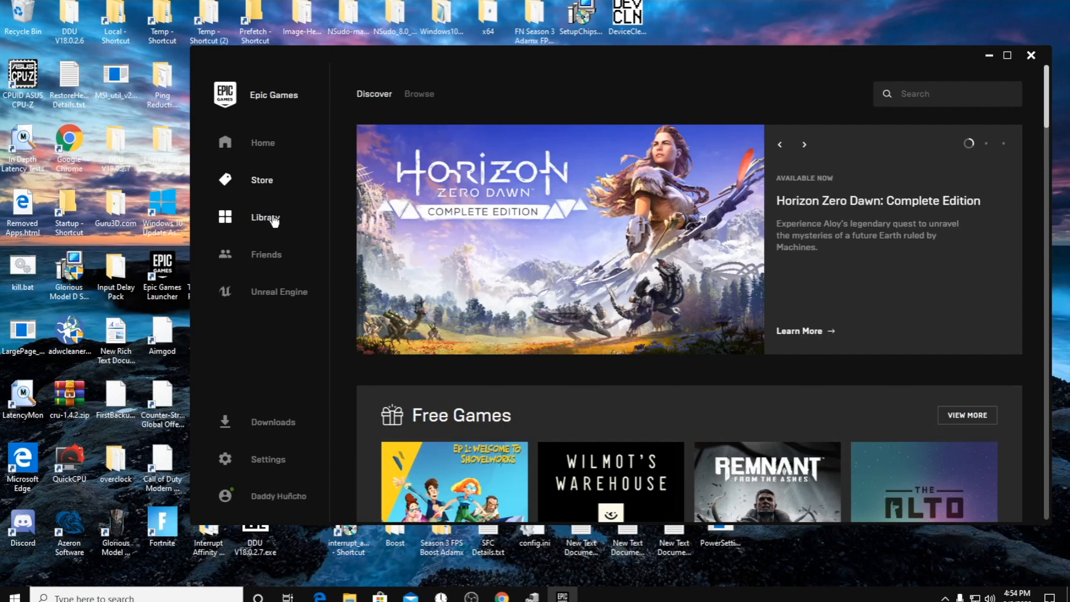
pyautogui.click(265, 217)
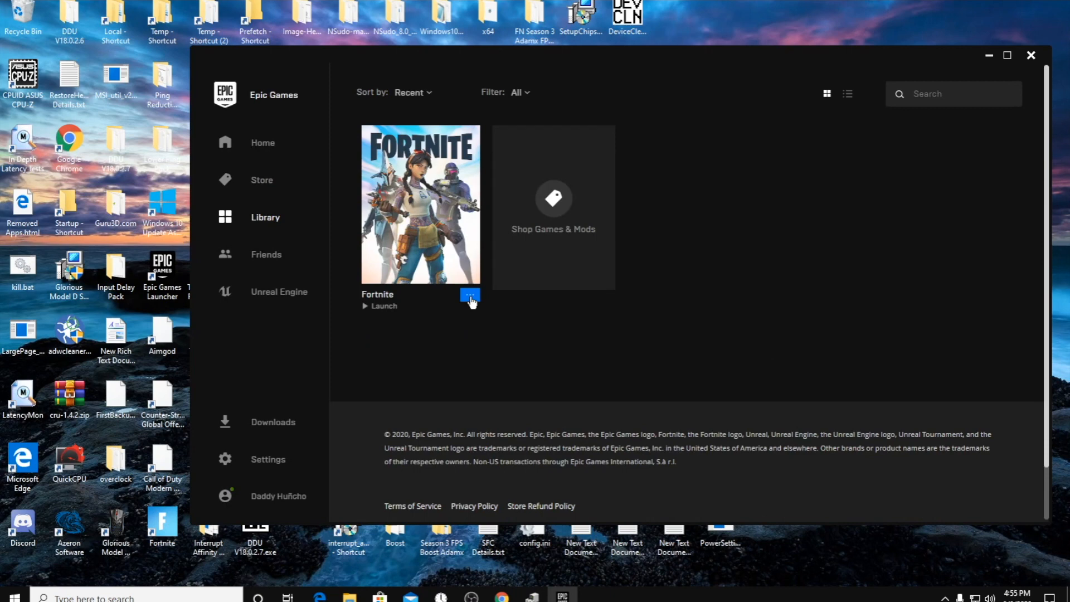
pyautogui.moveTo(286, 226)
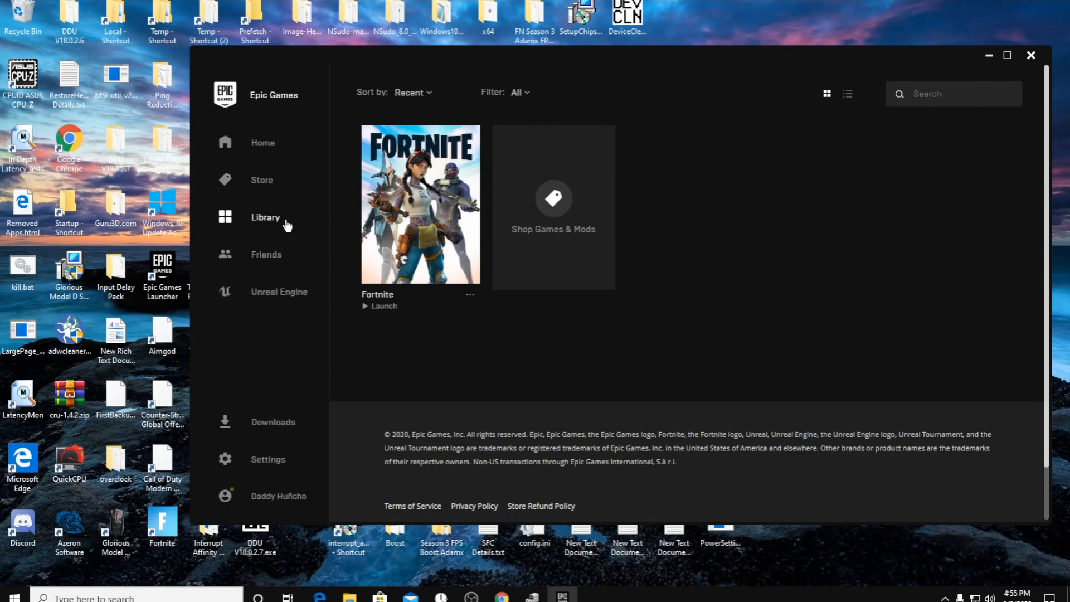
pyautogui.click(469, 294)
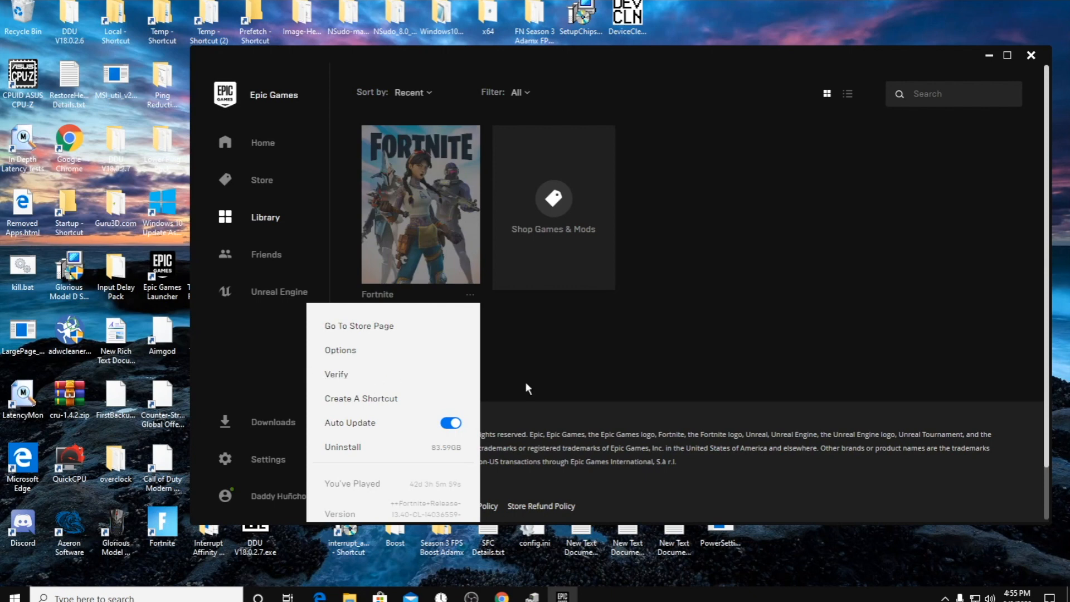
pyautogui.moveTo(511, 382)
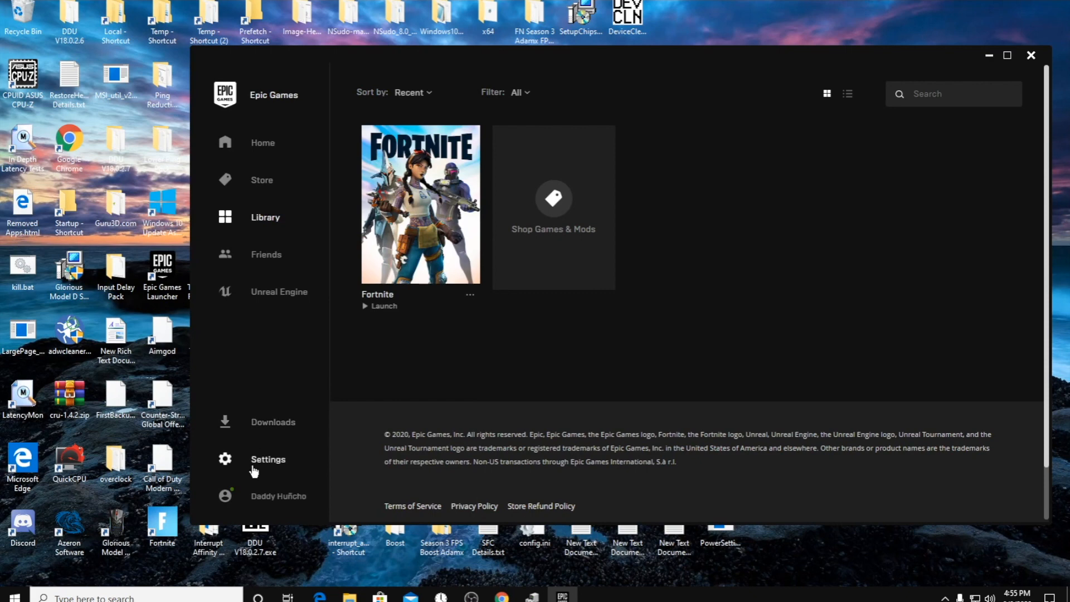
# - Reach the Manage Games section in launcher Settings with Fortnite's entry expanded
pyautogui.click(268, 459)
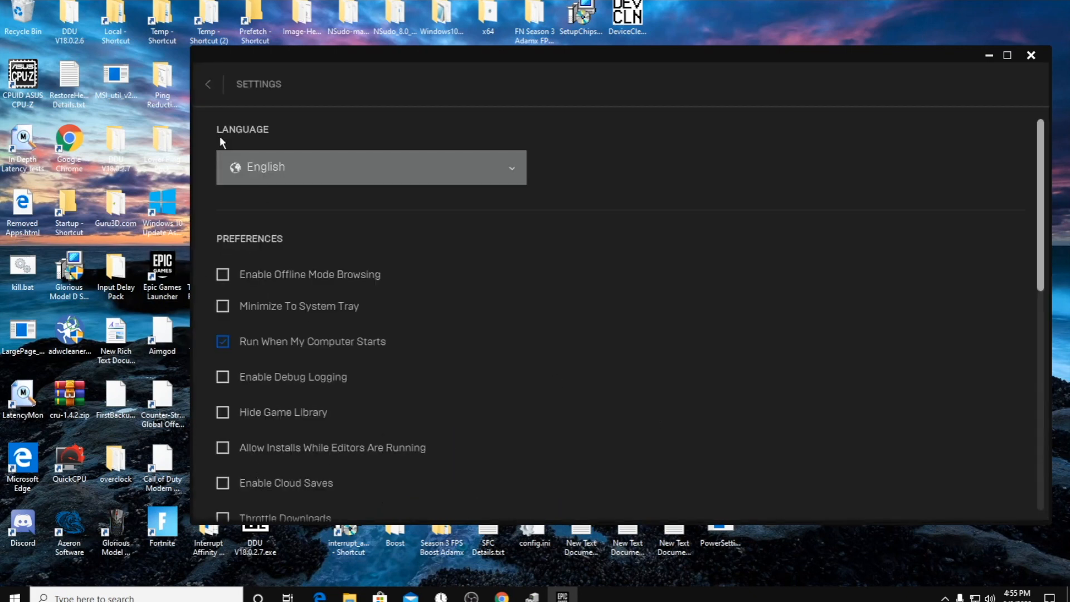
pyautogui.moveTo(366, 198)
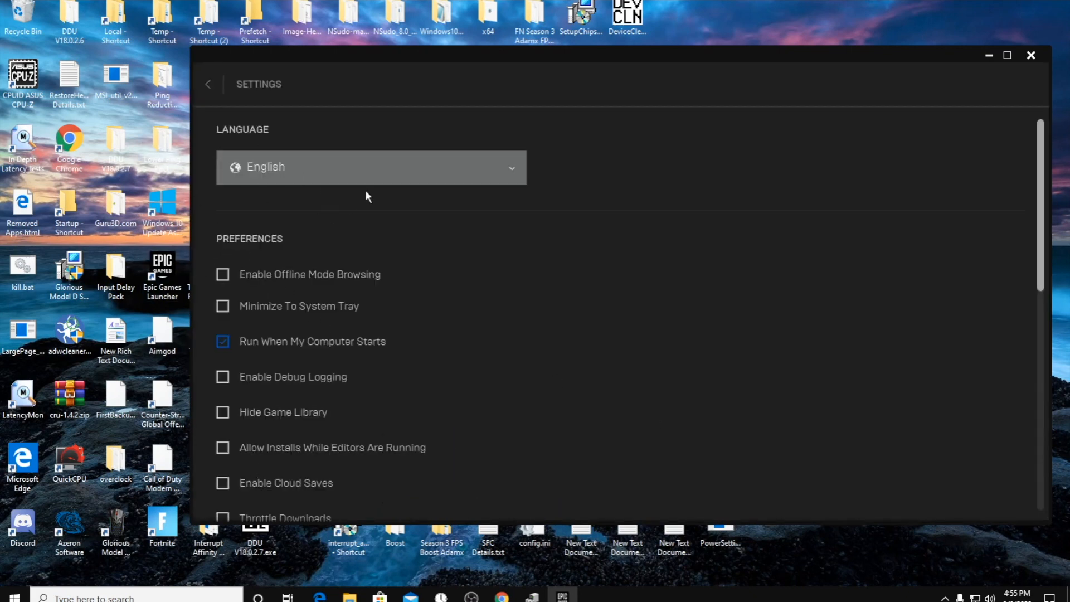
pyautogui.click(208, 83)
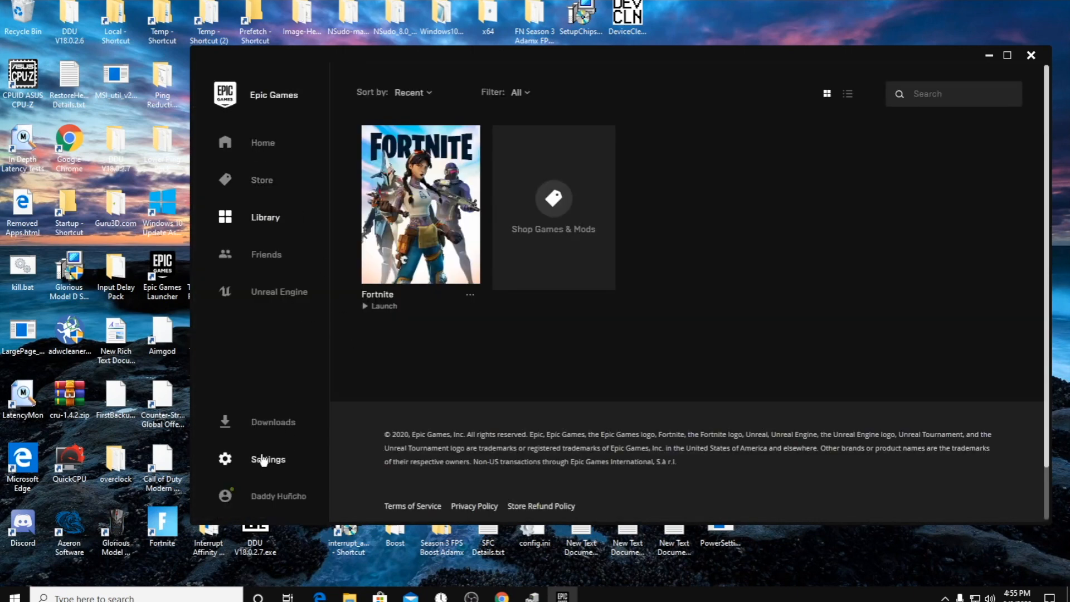
pyautogui.click(268, 459)
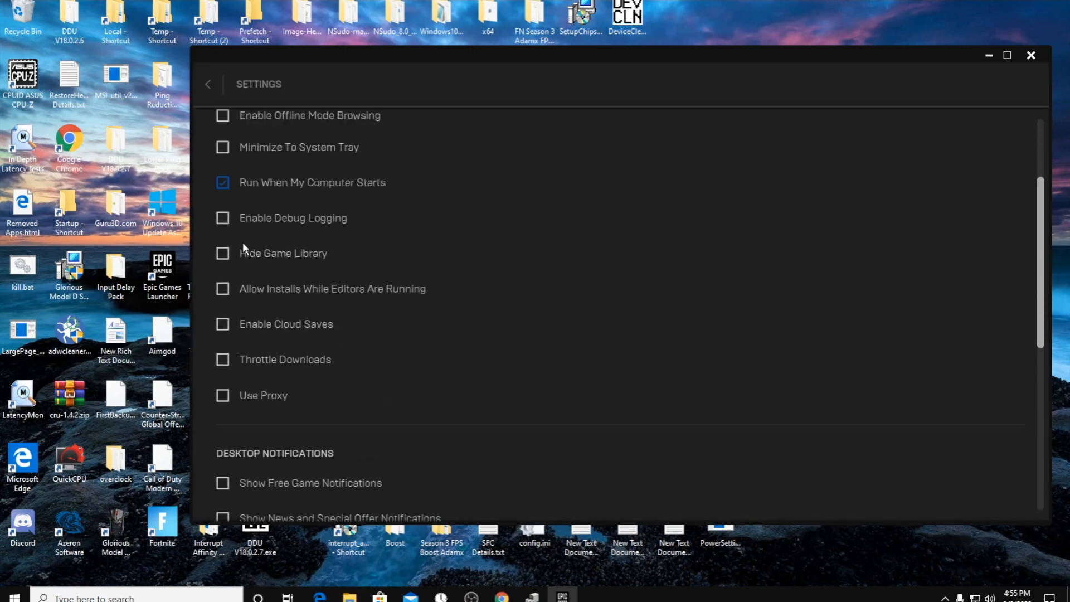
pyautogui.scroll(-3)
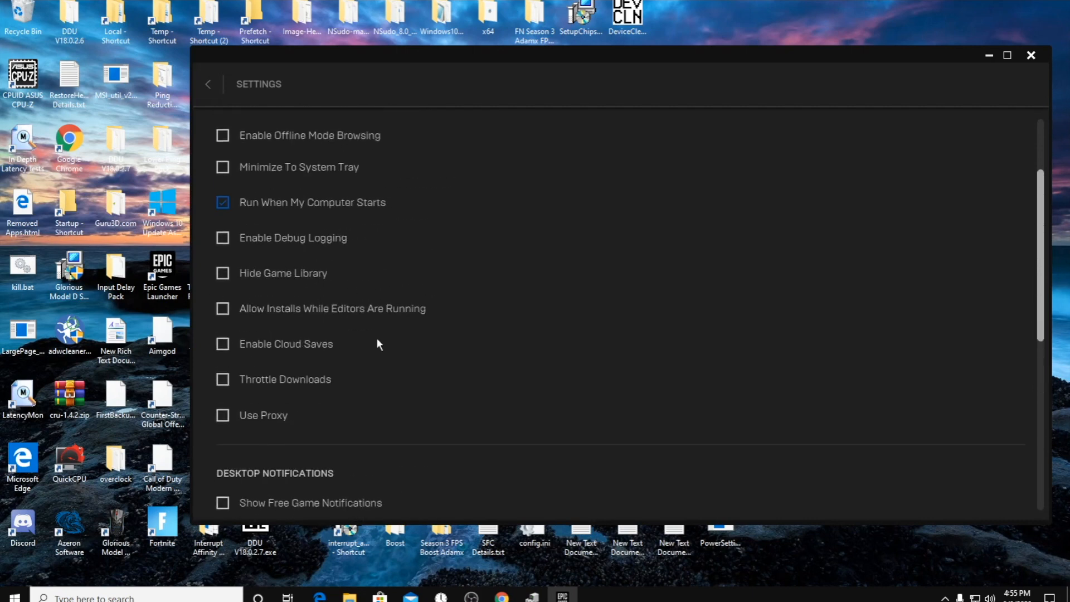
pyautogui.scroll(-3)
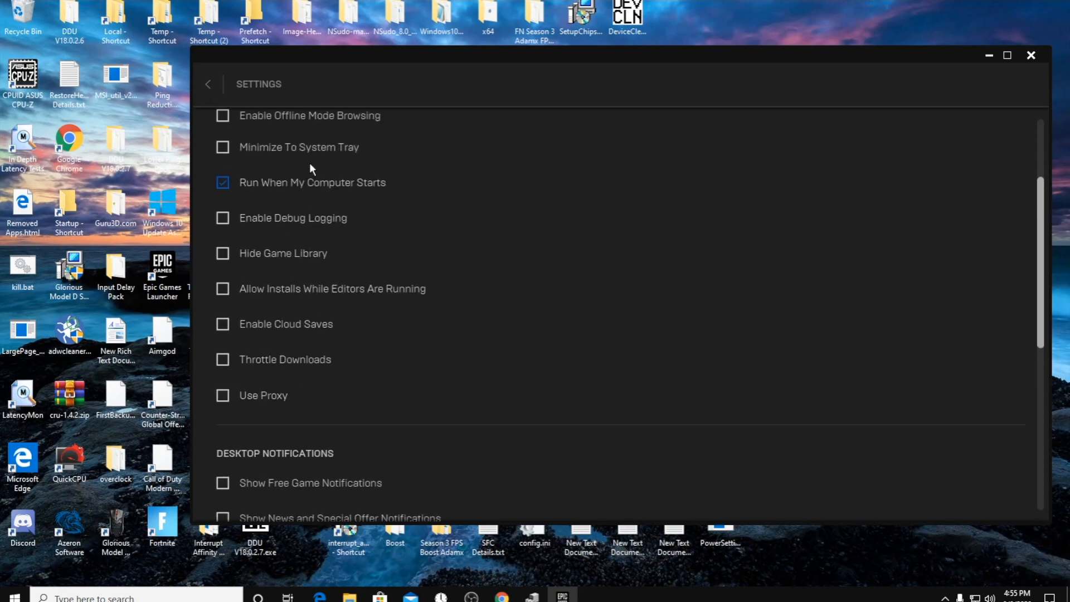
pyautogui.scroll(-3)
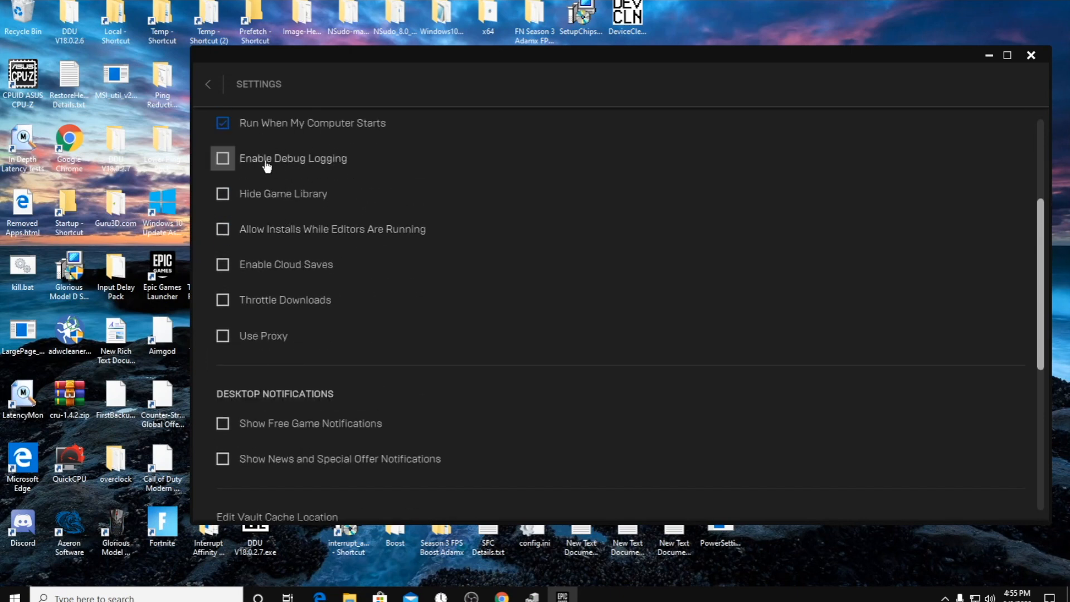
pyautogui.scroll(-3)
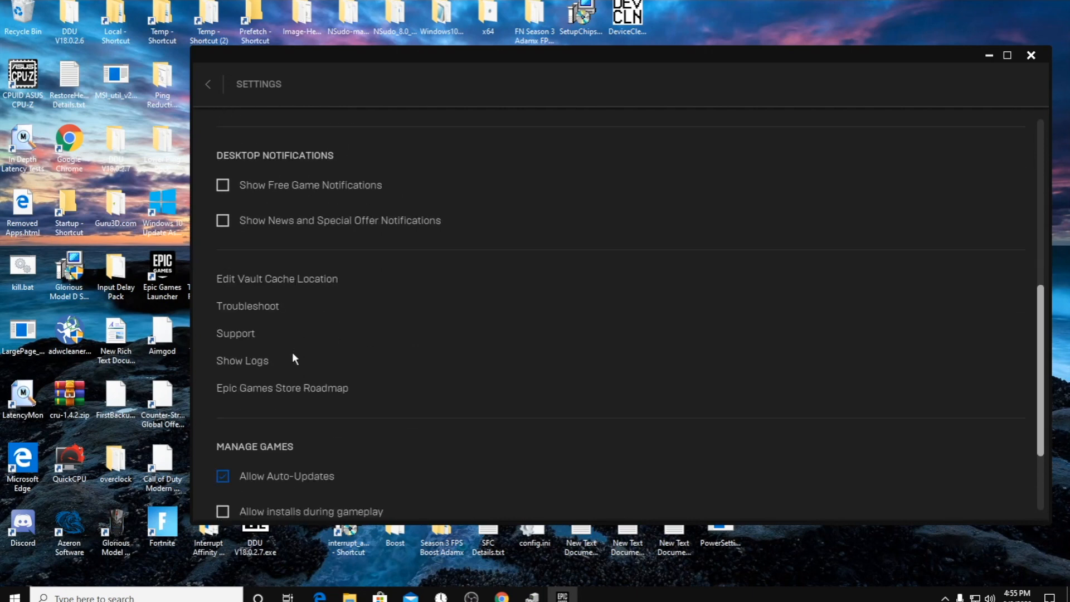
pyautogui.scroll(-3)
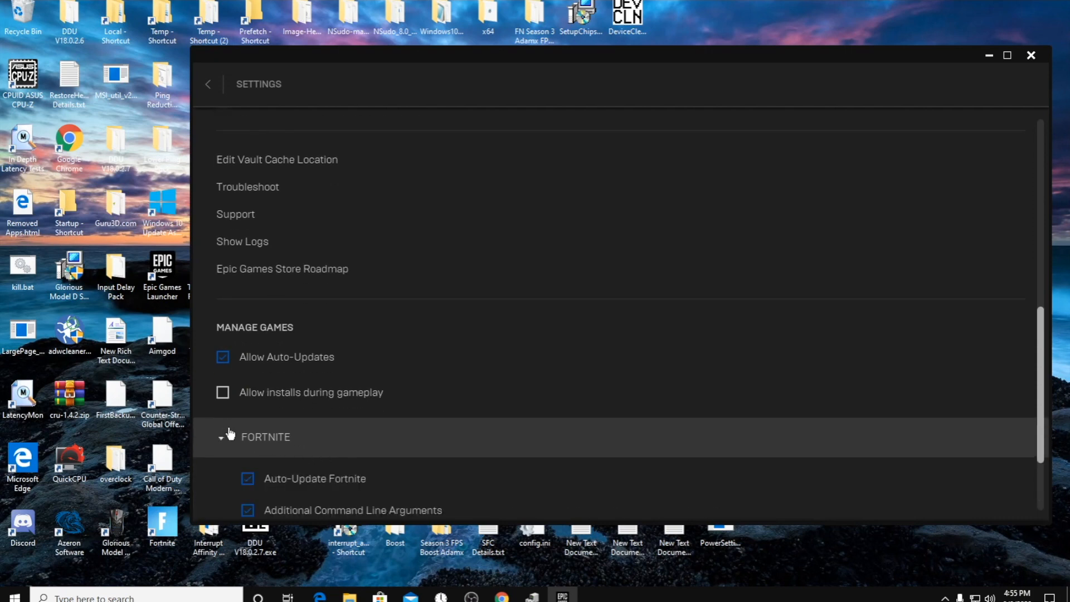
# - Scroll to Fortnite's Additional Command Line Arguments field holding the performance switches
pyautogui.scroll(-3)
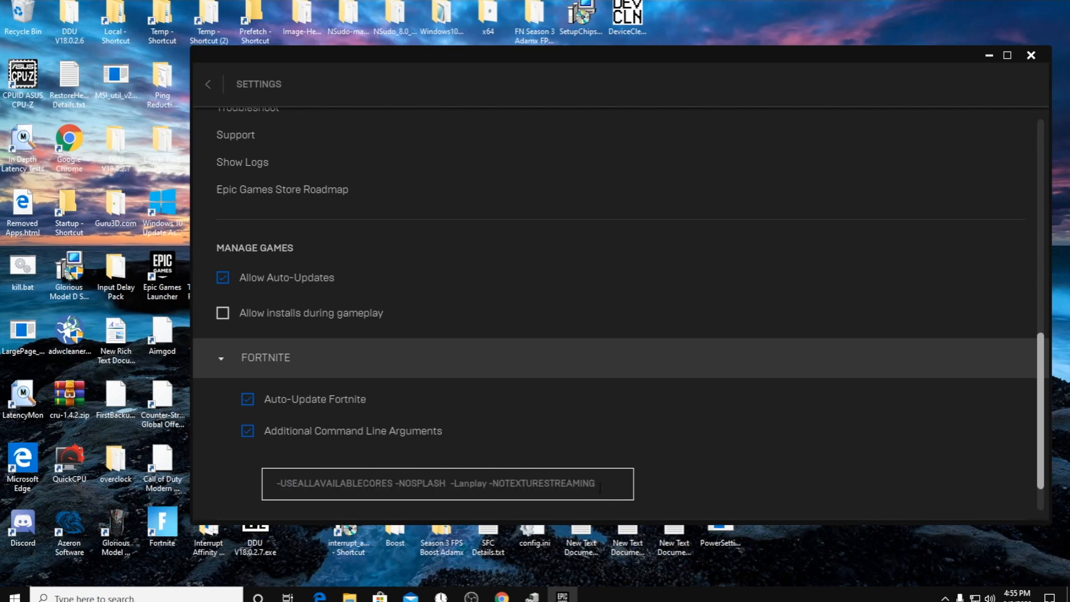
pyautogui.moveTo(69, 142)
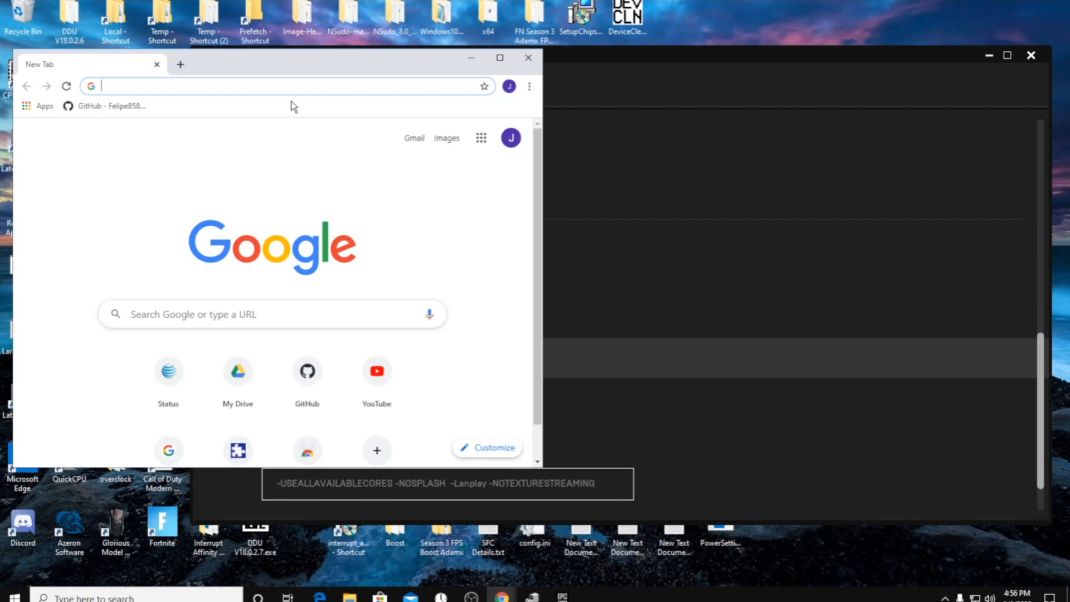
# - Search Google for 'command line arguments unreal engine' via the suggestion
pyautogui.write('co')
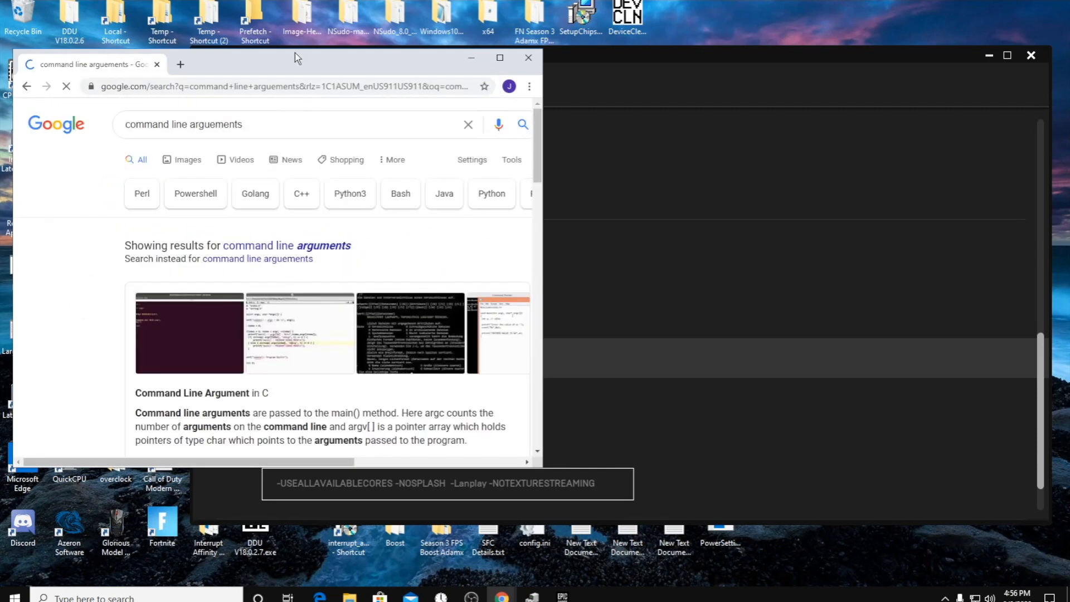
pyautogui.click(273, 123)
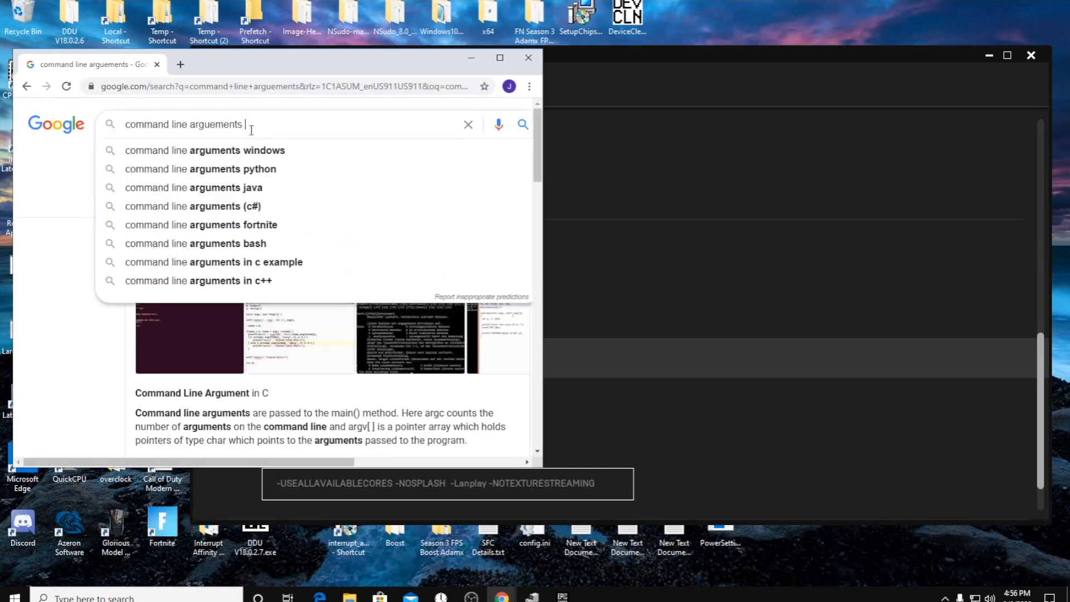
pyautogui.write('unreal g')
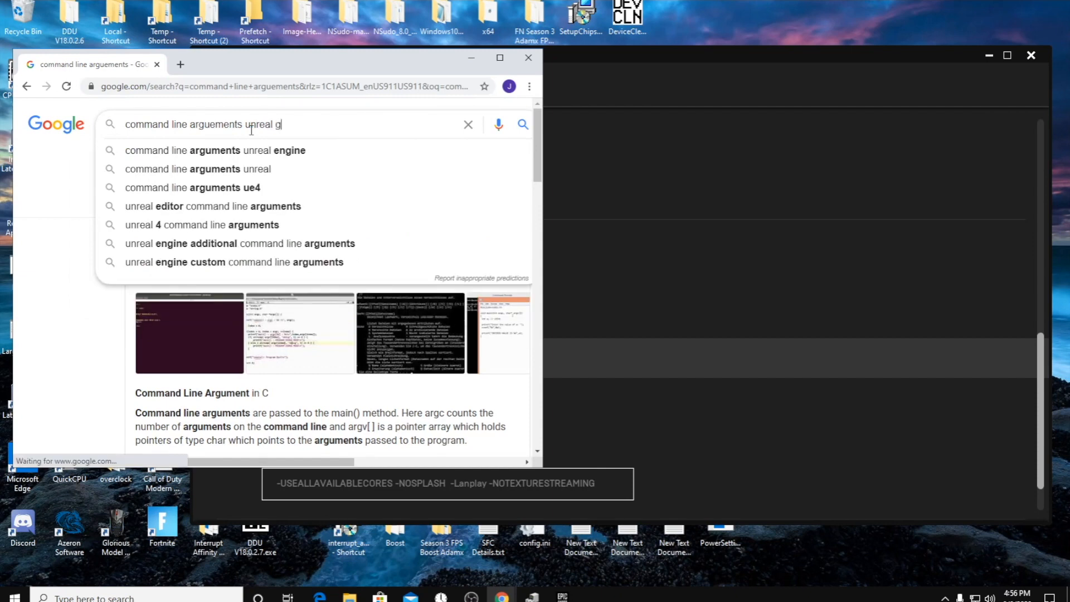
pyautogui.click(214, 151)
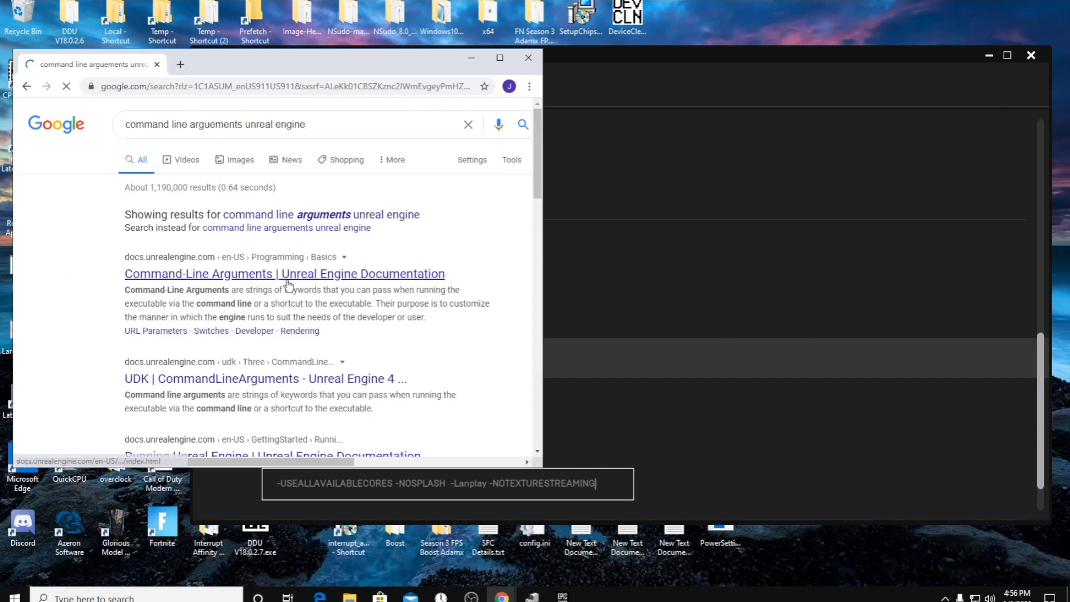
# - Open the Unreal Engine Command-Line Arguments docs and highlight the LANPLAY and Limitclientticks descriptions
pyautogui.click(284, 274)
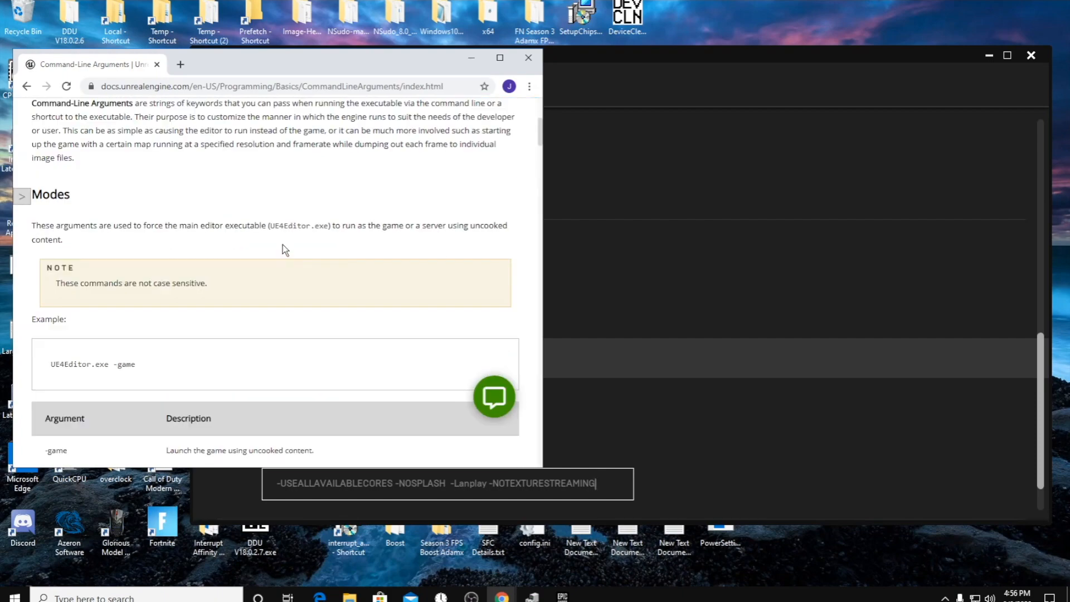
pyautogui.scroll(-3)
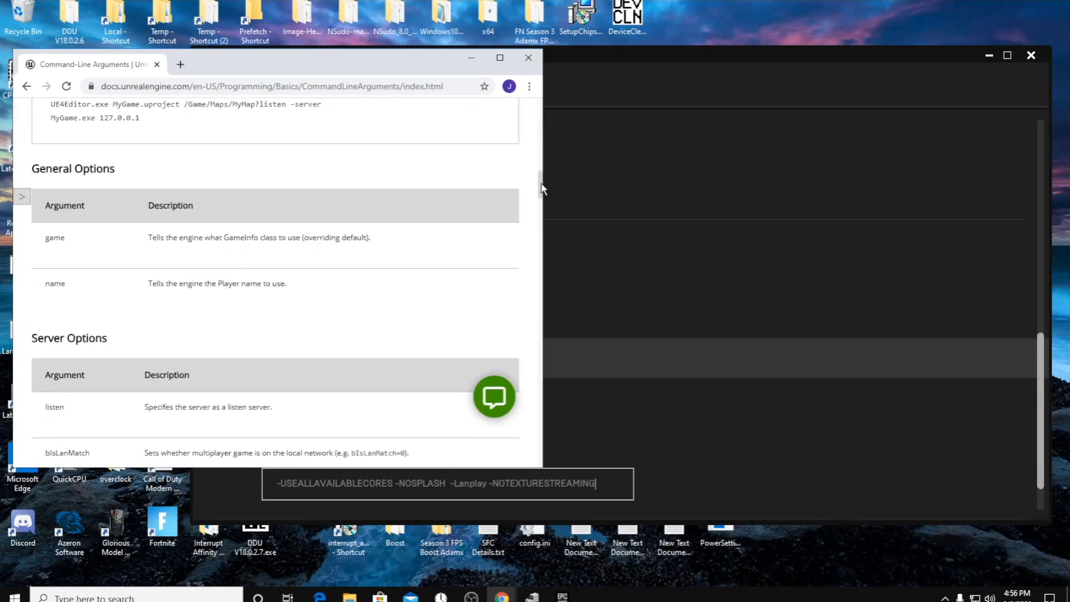
pyautogui.scroll(-3)
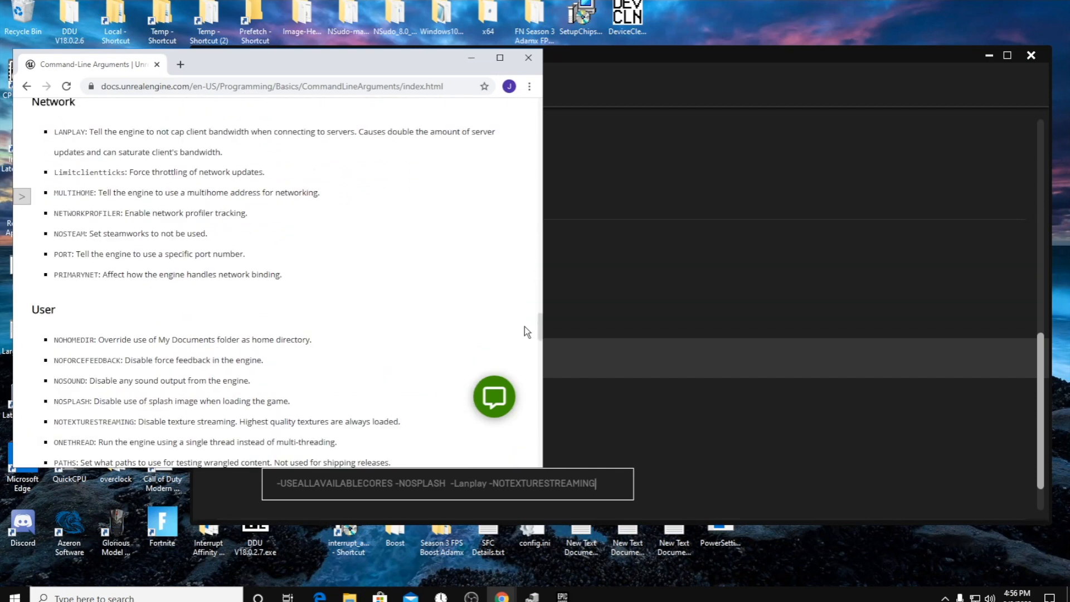
pyautogui.moveTo(92, 132); pyautogui.dragTo(225, 131)
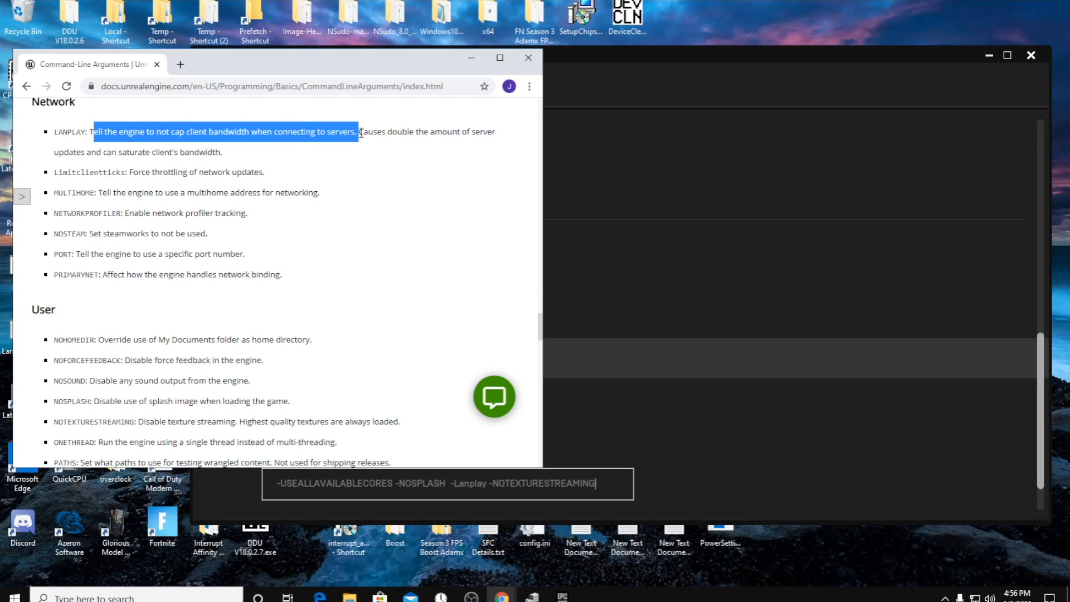
pyautogui.click(297, 144)
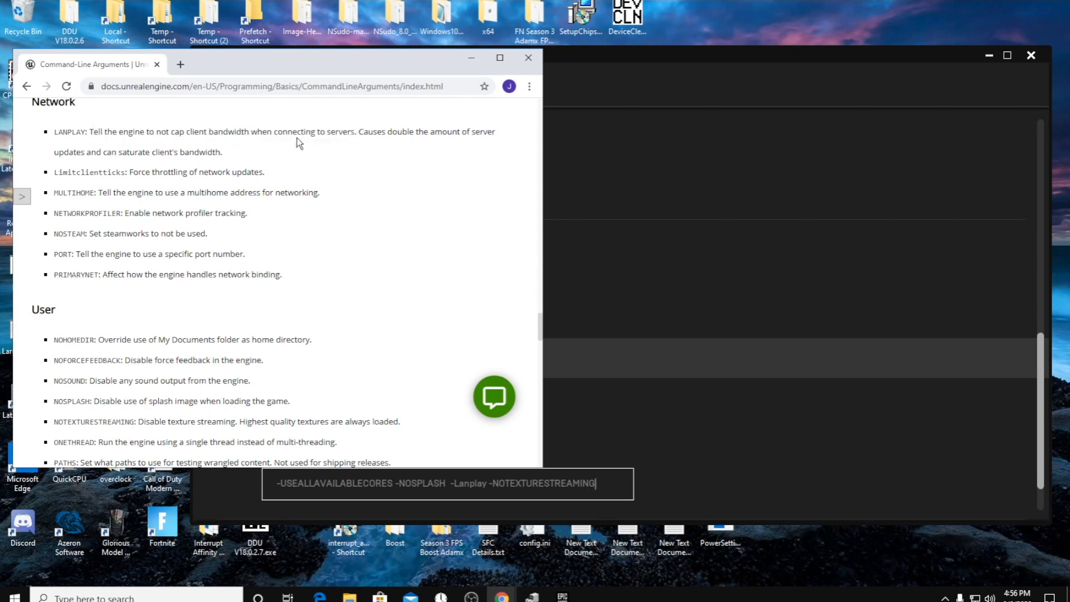
pyautogui.moveTo(140, 171); pyautogui.dragTo(265, 171)
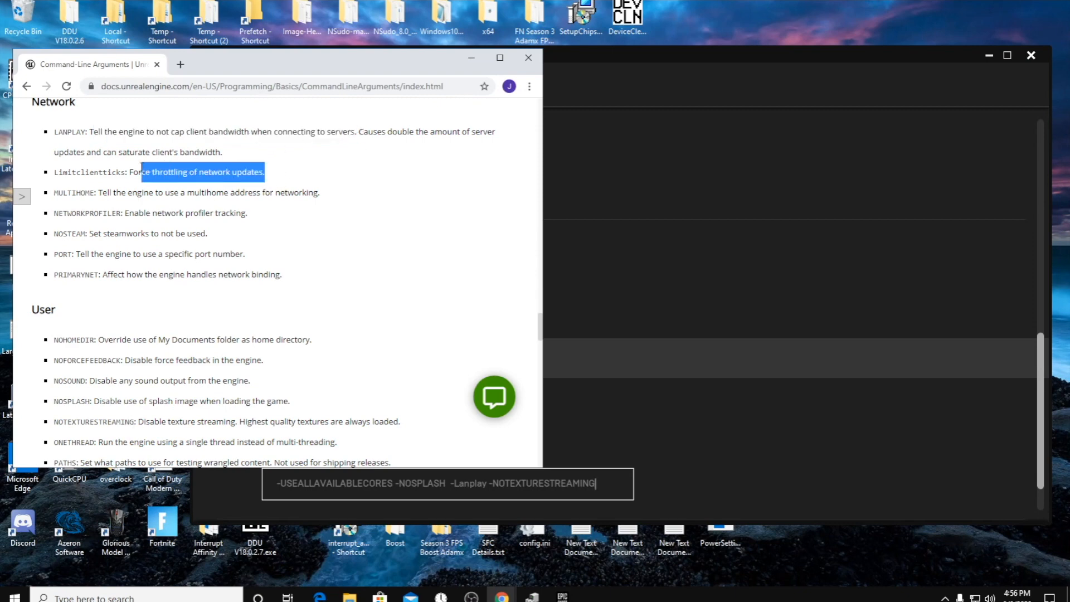
pyautogui.click(133, 171)
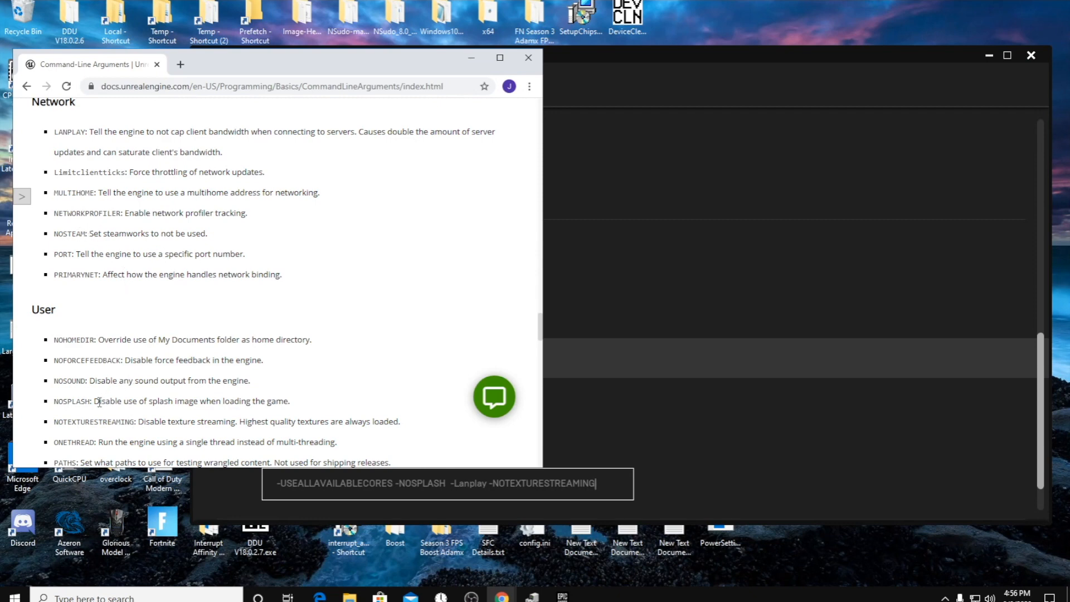
# - Highlight the NOSPLASH and NOTEXTURESTREAMING descriptions and reach USEALLAVAILABLECORES
pyautogui.moveTo(94, 400); pyautogui.dragTo(290, 400)
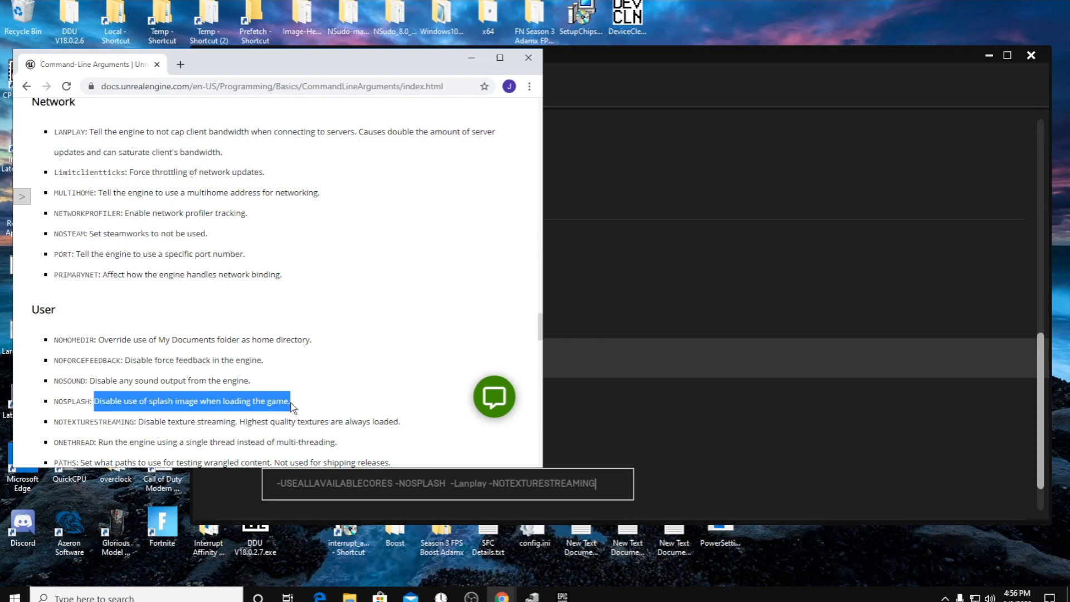
pyautogui.click(162, 380)
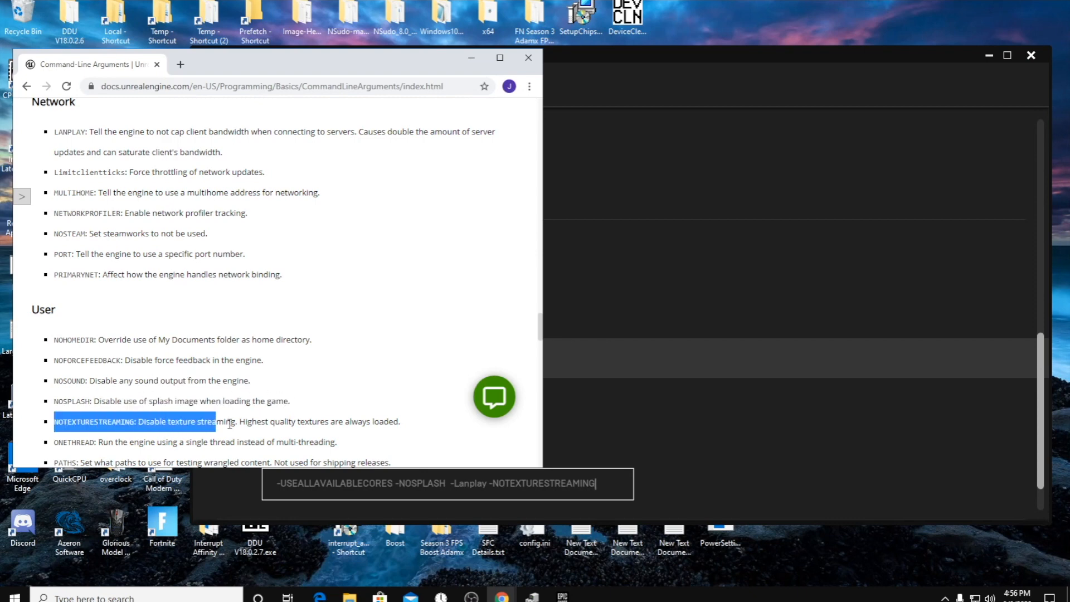
pyautogui.moveTo(229, 421); pyautogui.dragTo(401, 421)
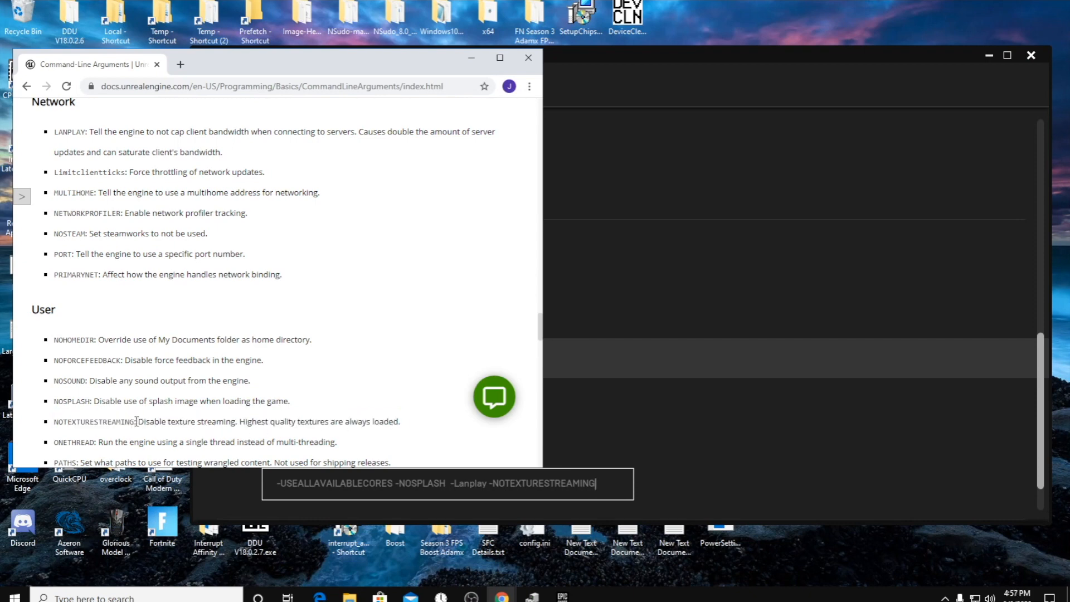
pyautogui.moveTo(136, 421); pyautogui.dragTo(399, 422)
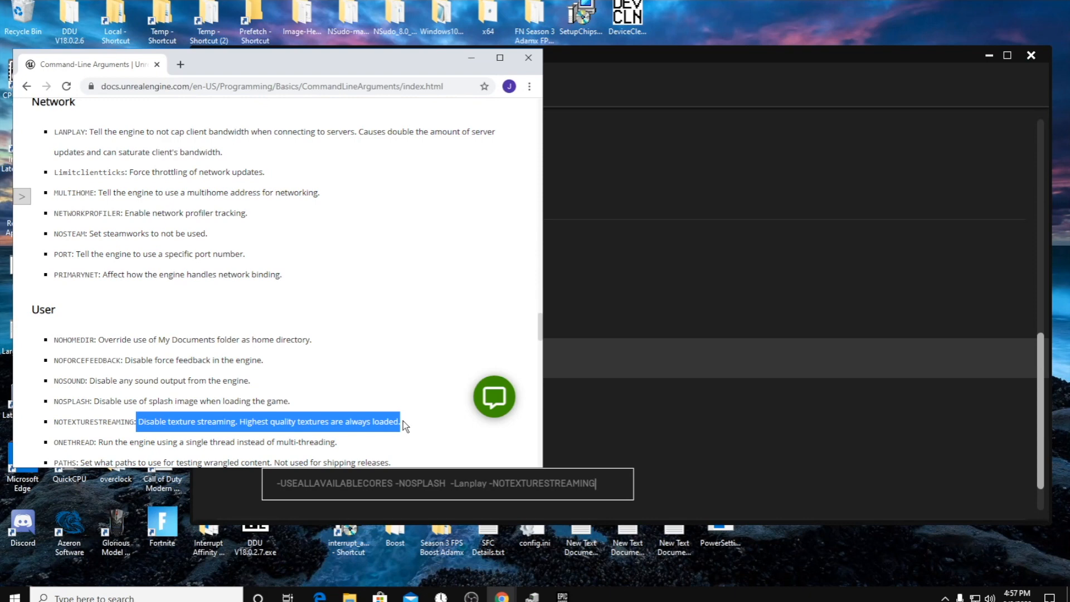
pyautogui.moveTo(336, 436)
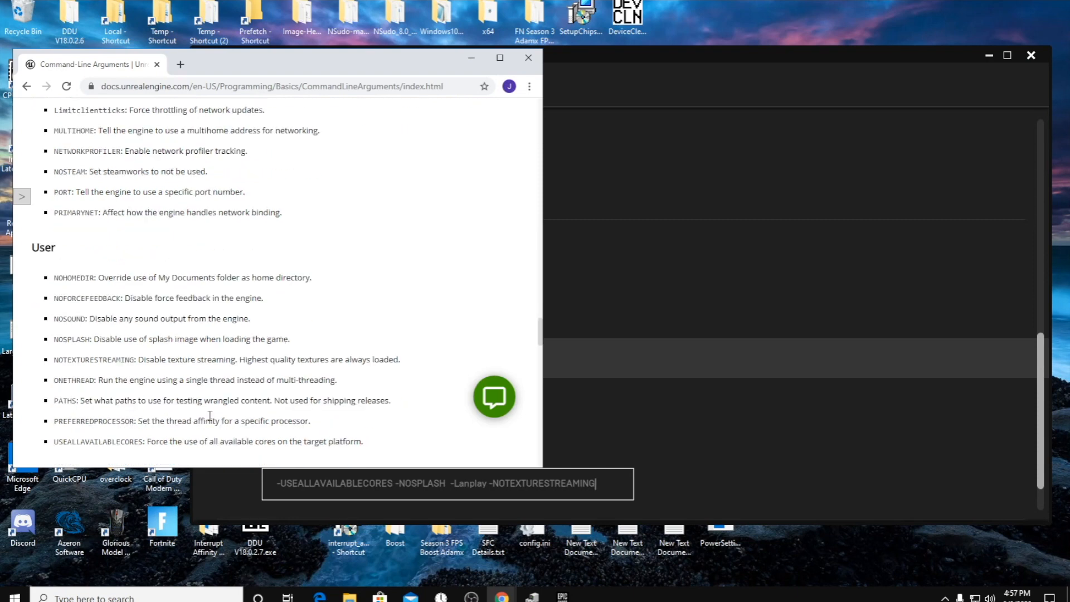
pyautogui.scroll(-3)
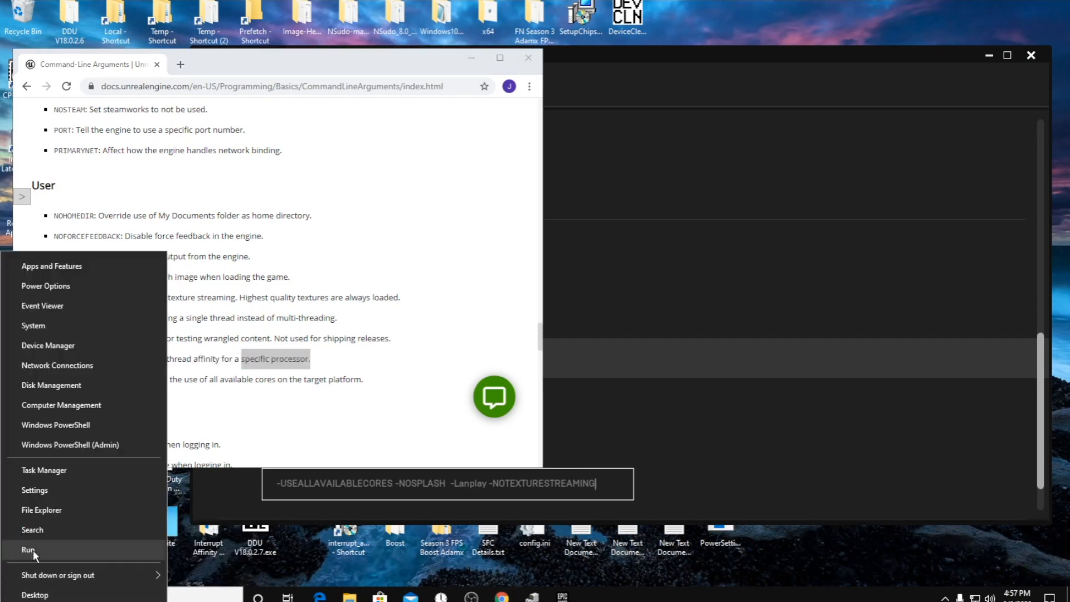
# - Check Task Manager's CPU performance view for the i7-9700K's 8 cores and note PREFERREDPROCESSOR
pyautogui.click(44, 469)
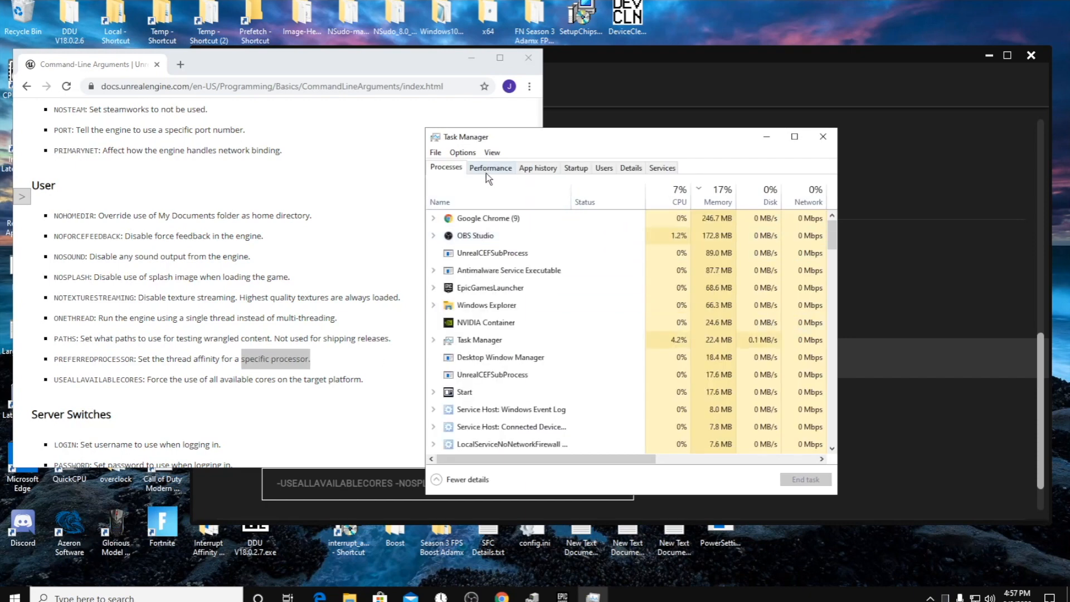
pyautogui.click(490, 167)
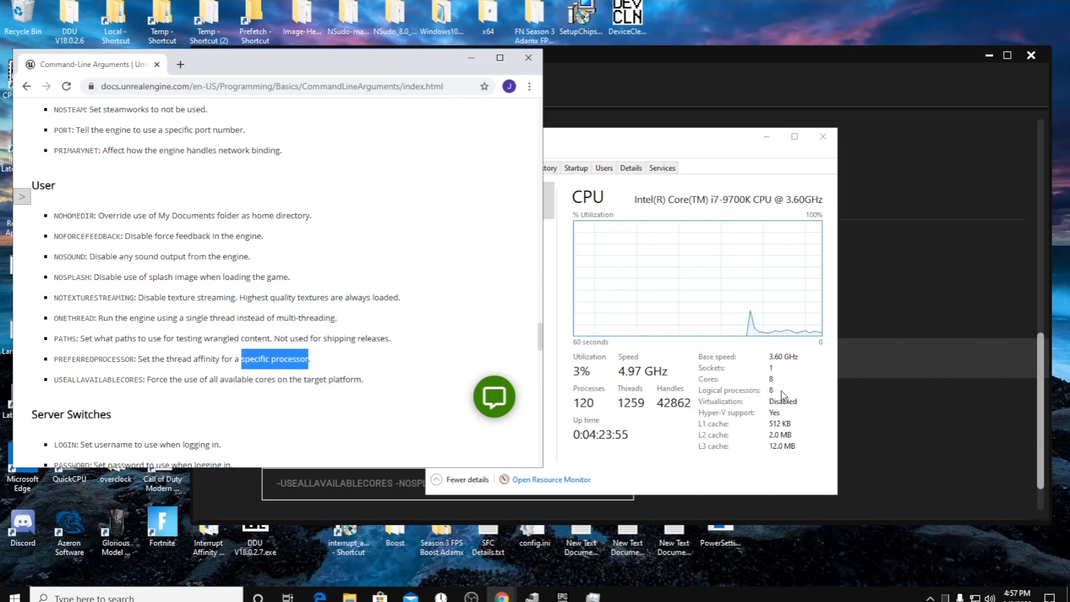
pyautogui.moveTo(656, 225)
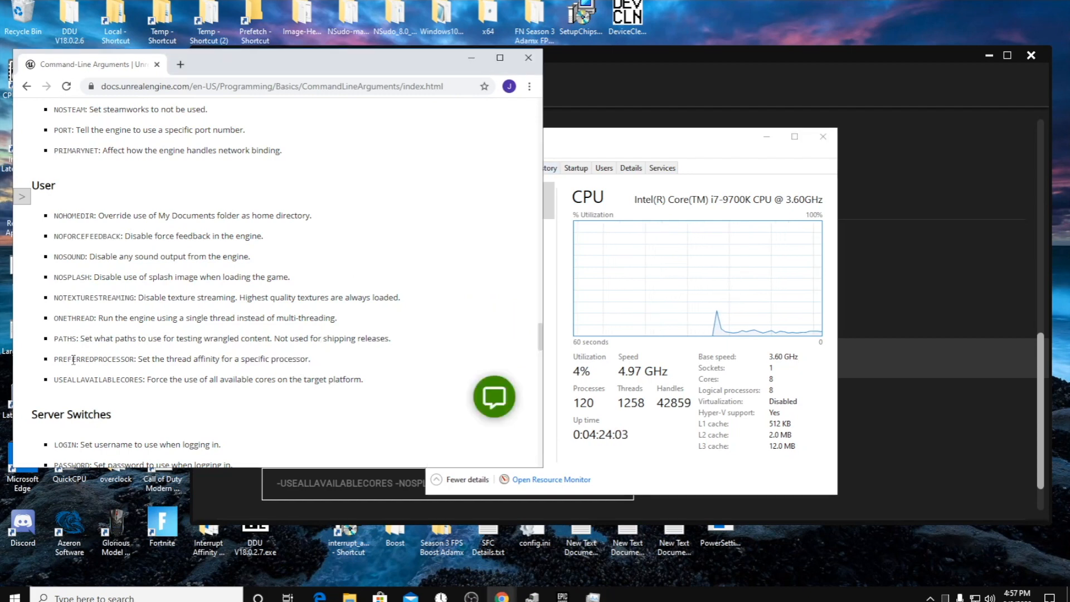
pyautogui.doubleClick(94, 358)
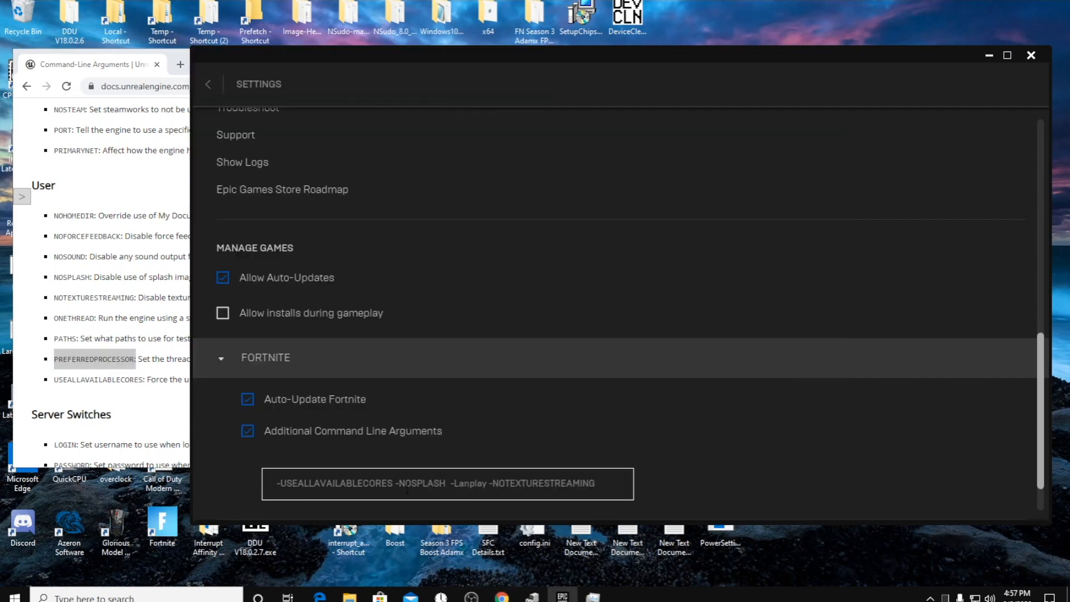
# - Return from Settings to the Library and bring up the friends list panel over Fortnite
pyautogui.doubleClick(417, 483)
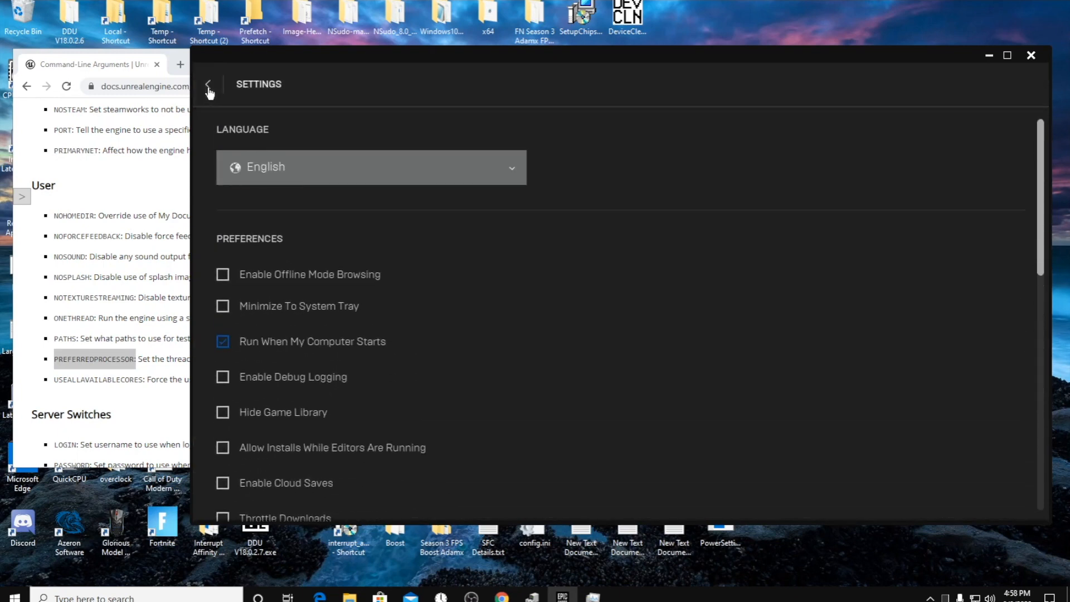
pyautogui.click(209, 87)
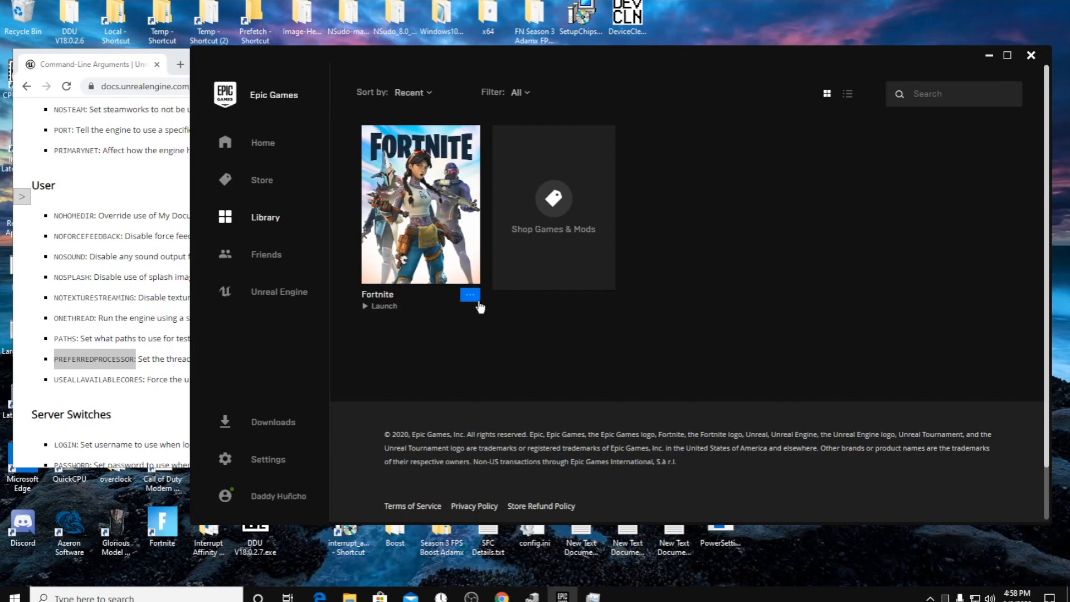
pyautogui.click(469, 295)
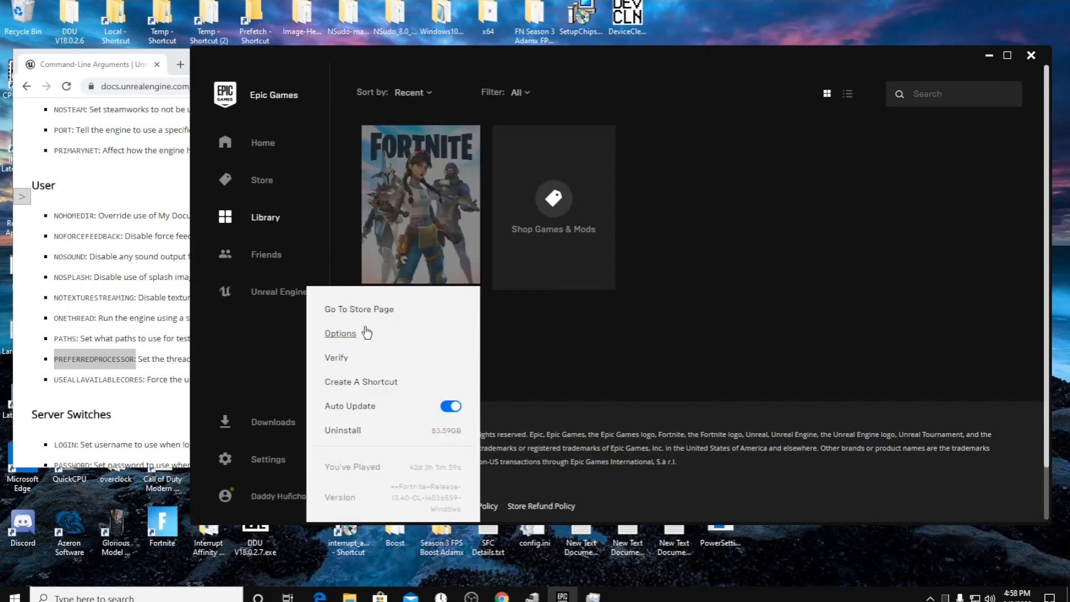
pyautogui.click(285, 269)
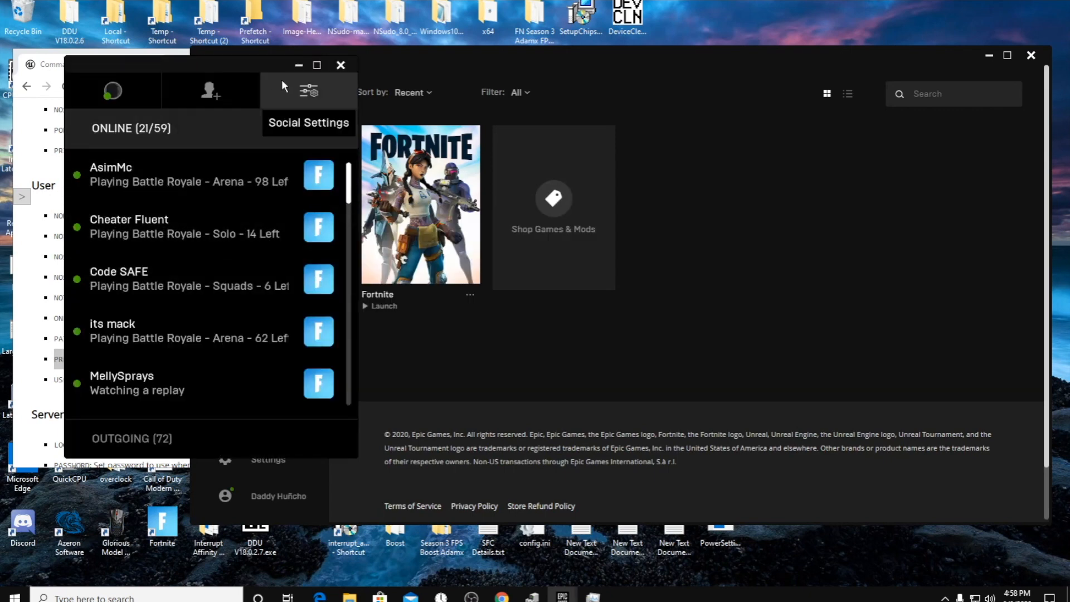
# - Review the social settings, leaving Show Notifications unchecked alongside the other friend options
pyautogui.click(308, 91)
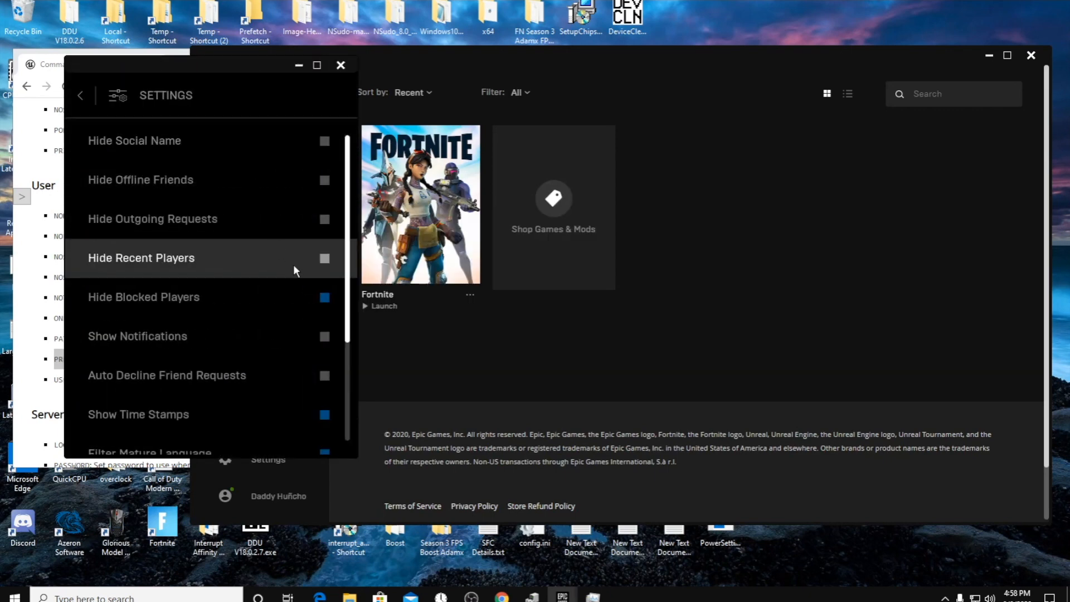
pyautogui.scroll(-3)
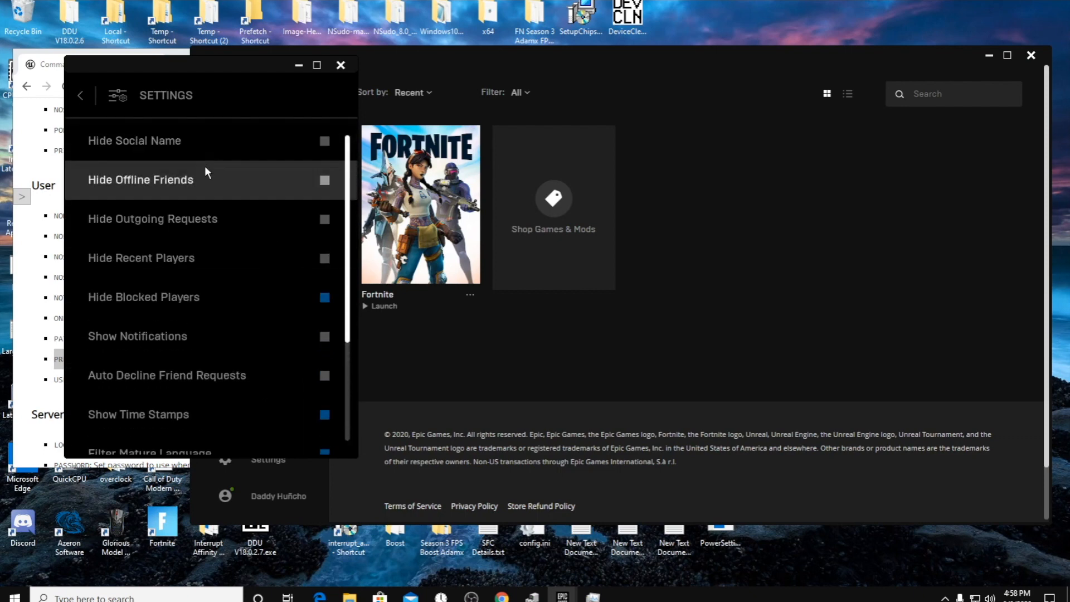
pyautogui.moveTo(266, 342)
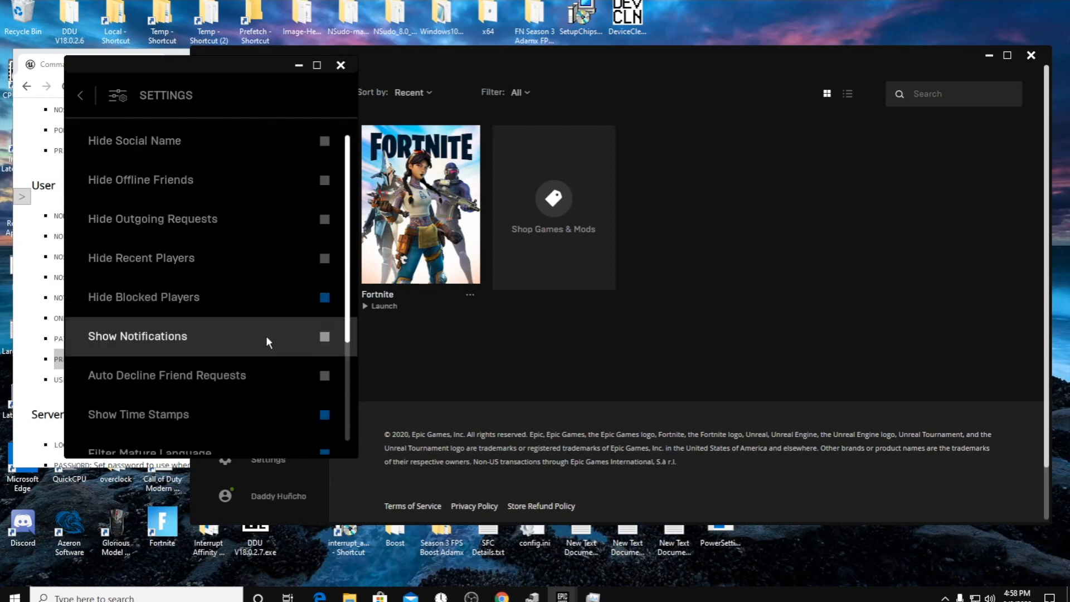
pyautogui.scroll(-3)
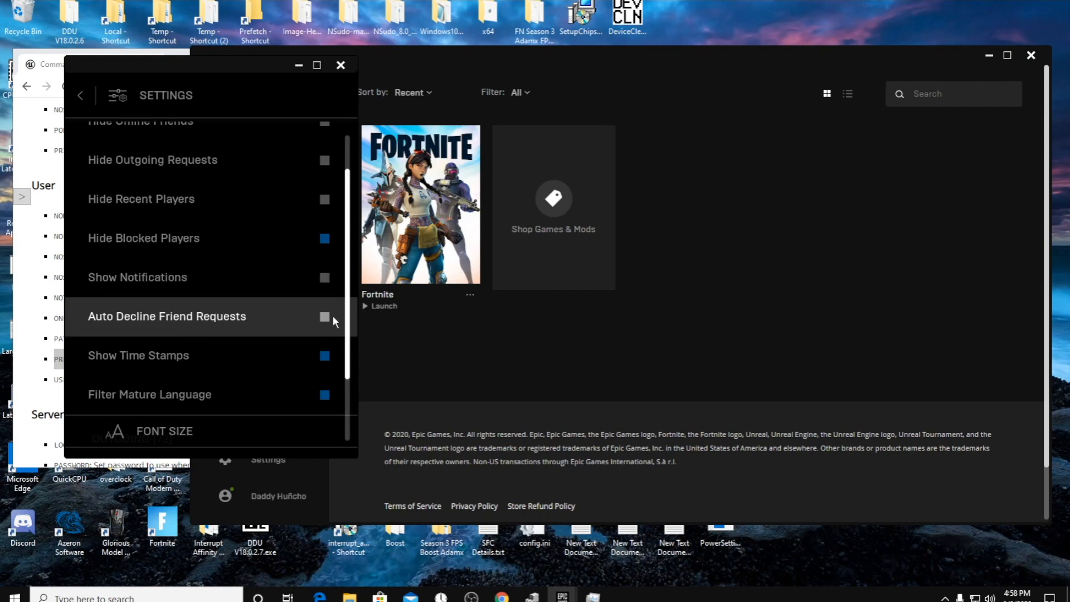
pyautogui.moveTo(251, 328)
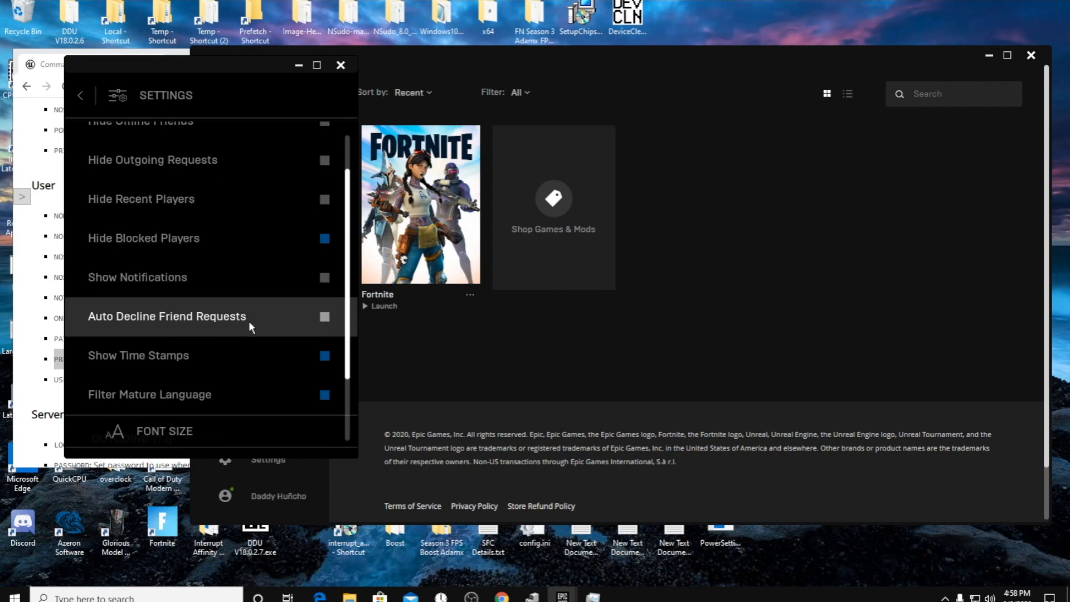
pyautogui.moveTo(258, 317)
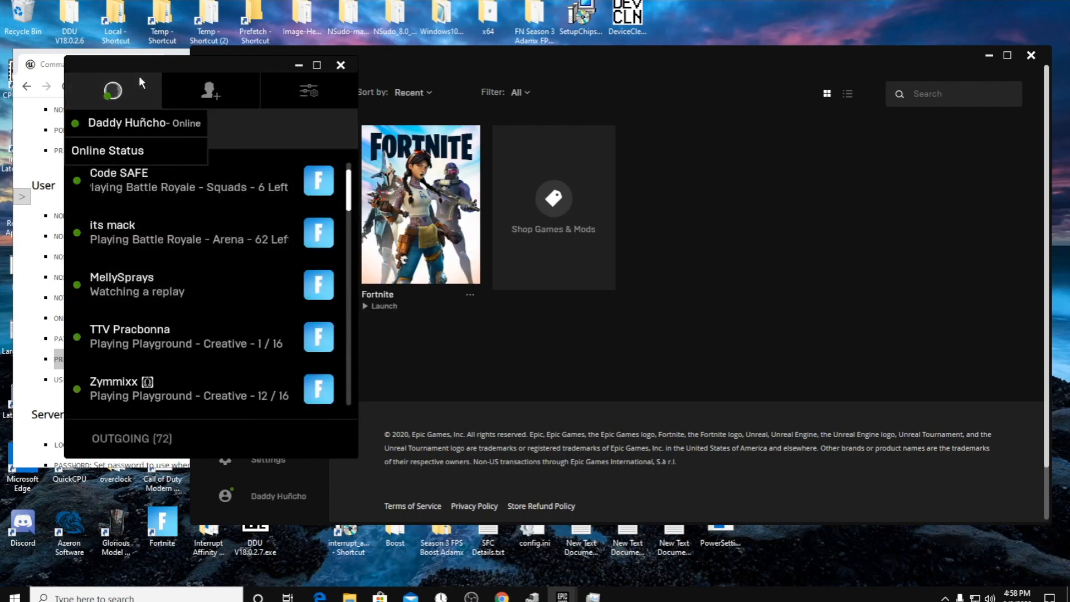
# - Leave social settings and close the friends panel so only the Fortnite library remains
pyautogui.click(309, 93)
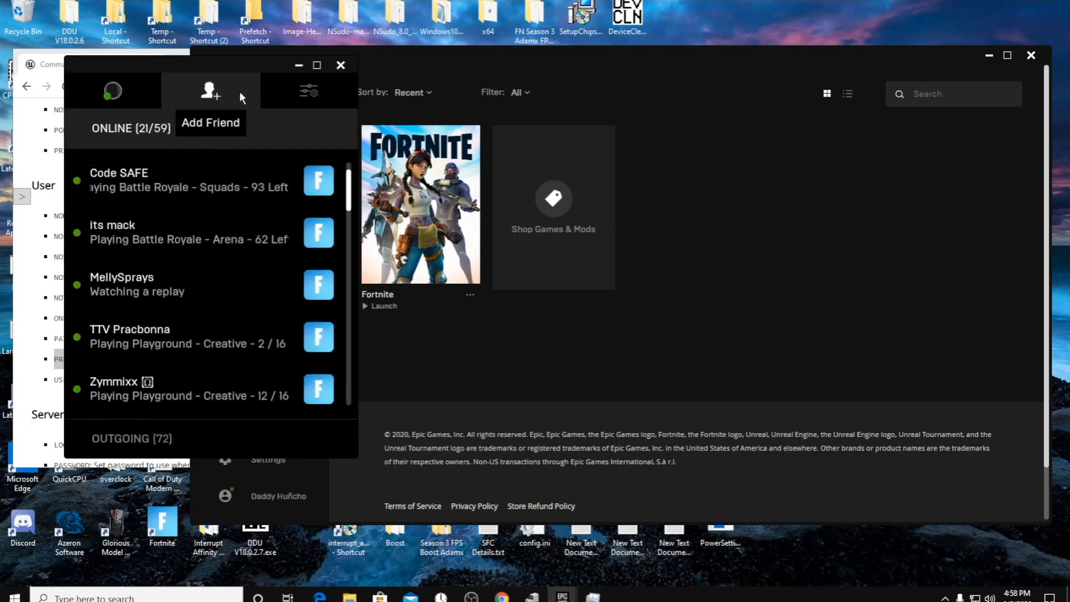
pyautogui.click(209, 90)
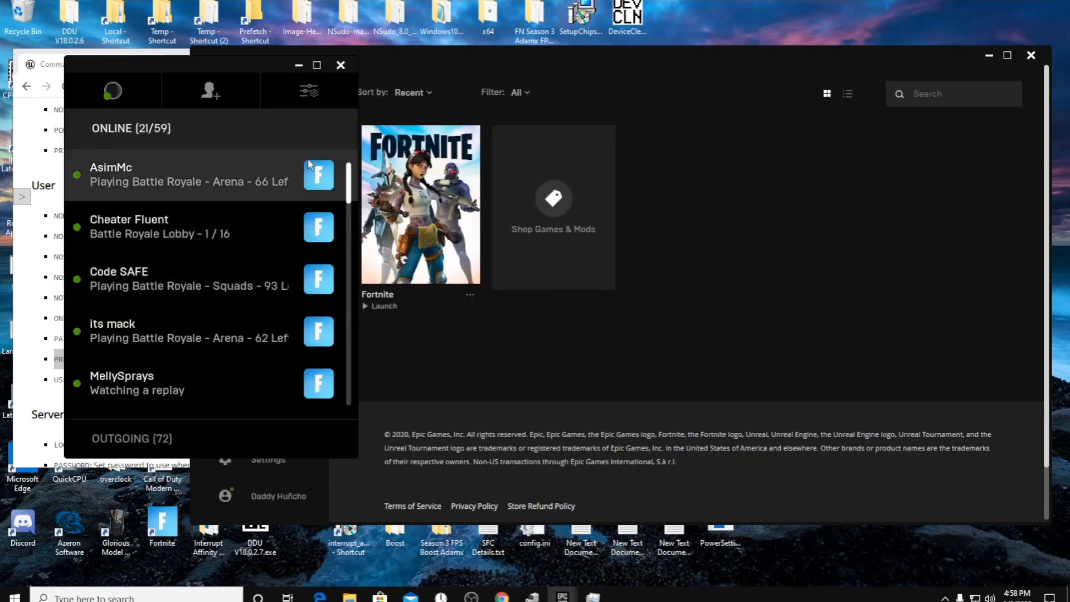
pyautogui.moveTo(308, 90)
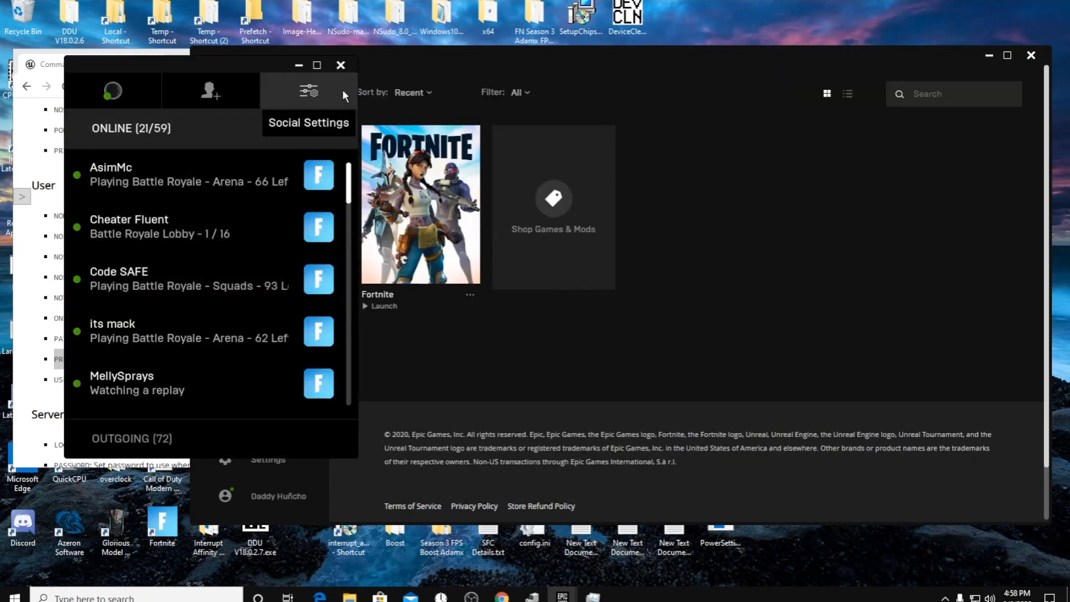
pyautogui.click(308, 91)
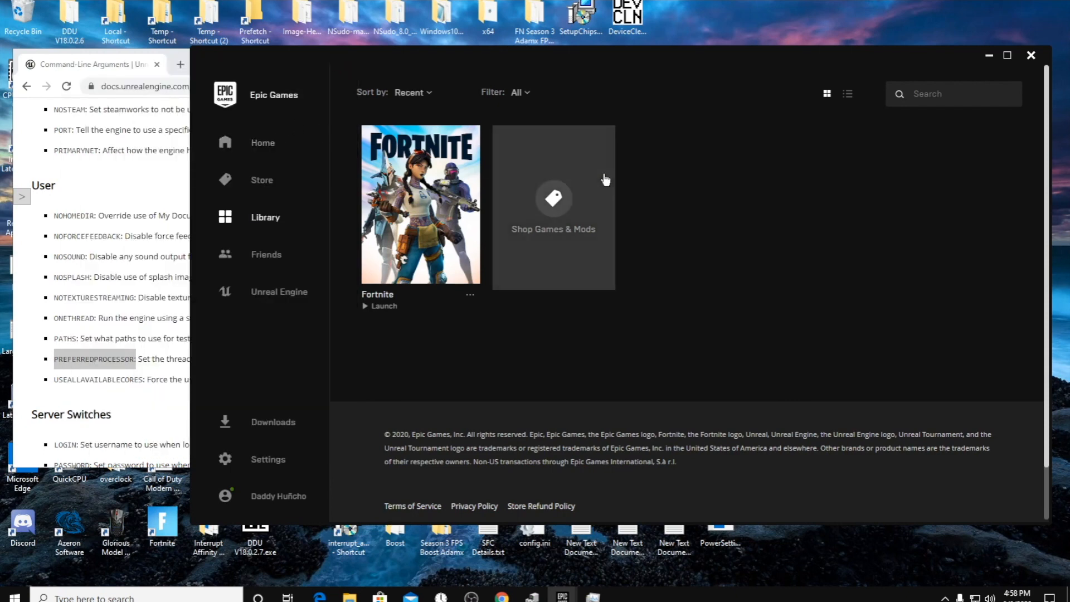
pyautogui.moveTo(411, 378)
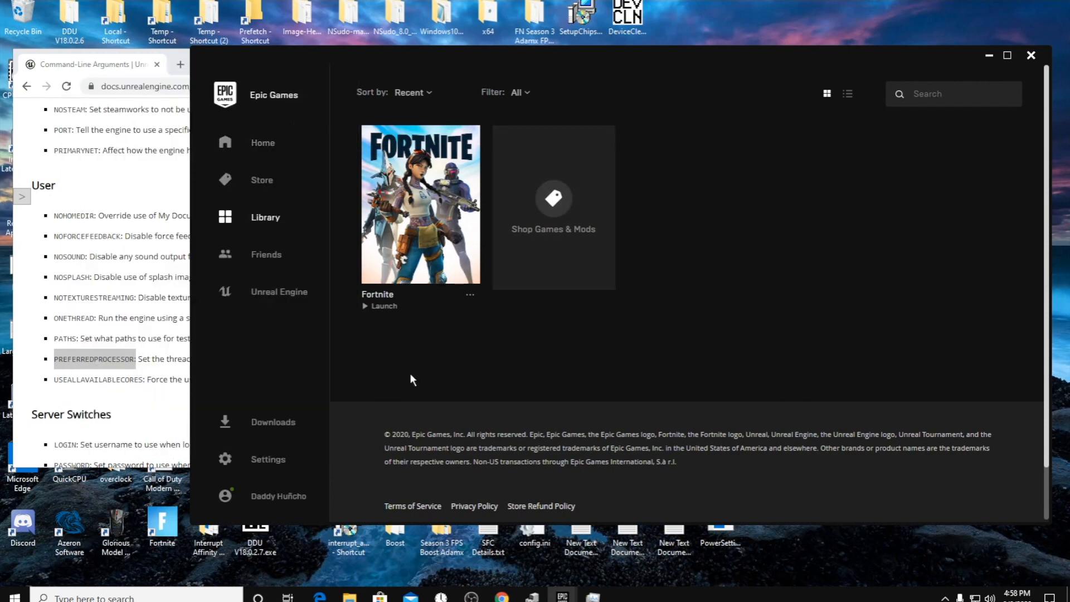